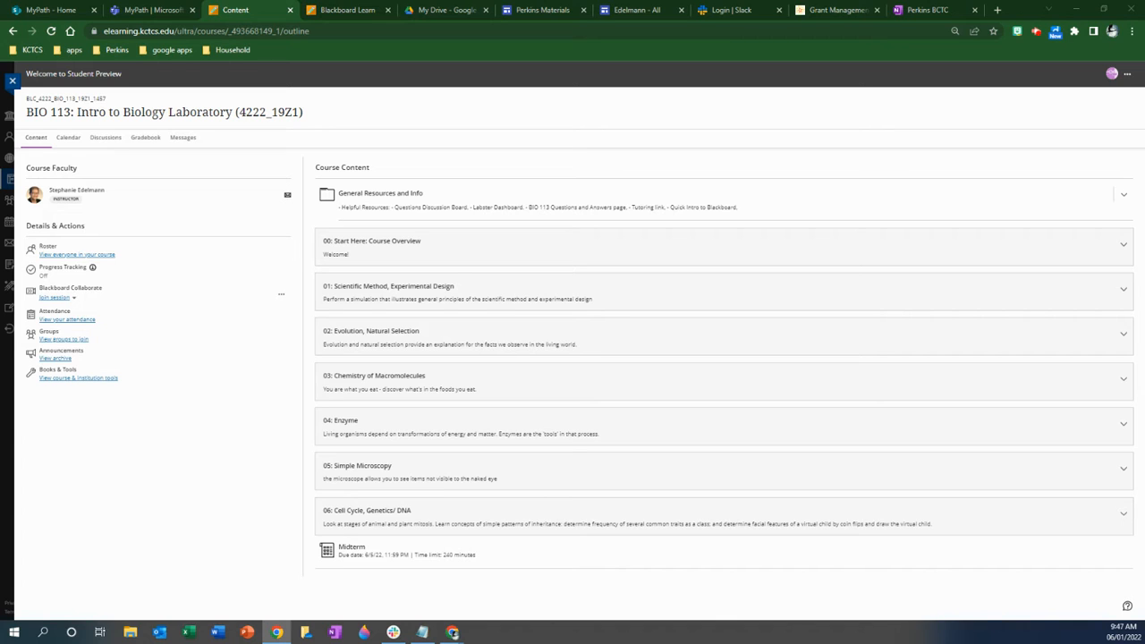
mouse_move(806, 508)
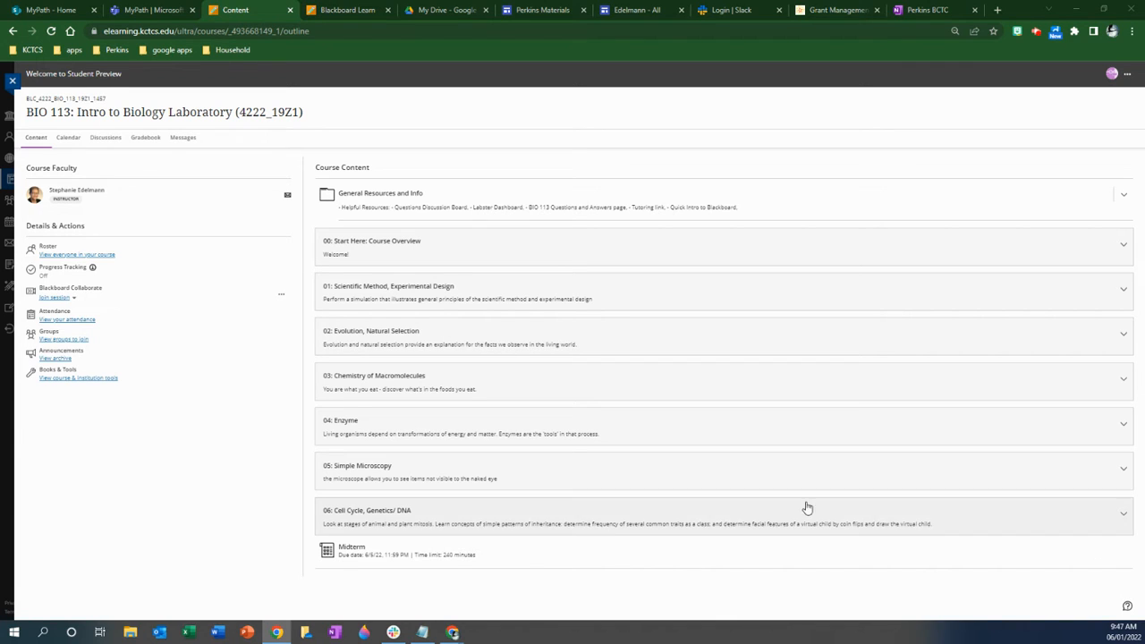
mouse_move(729, 597)
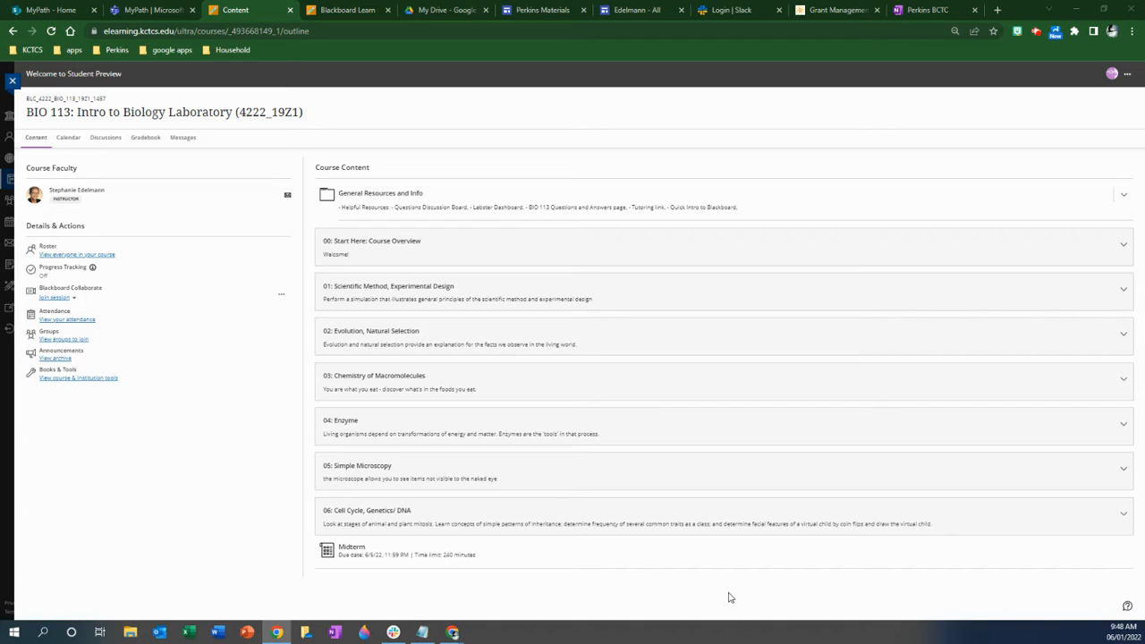
mouse_move(725, 595)
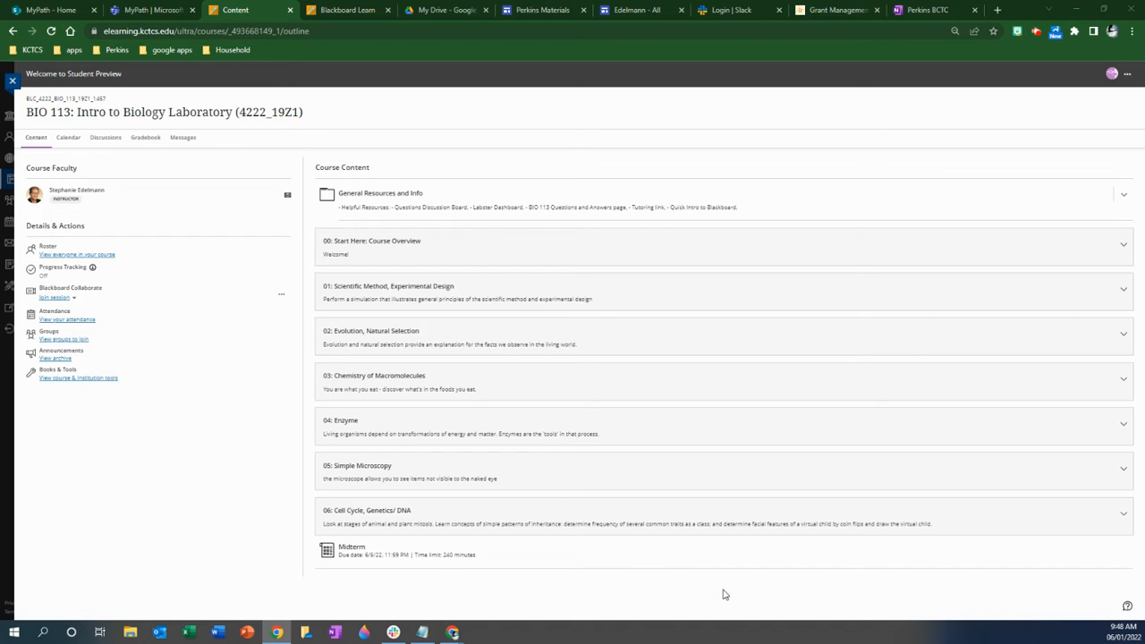
mouse_move(645, 518)
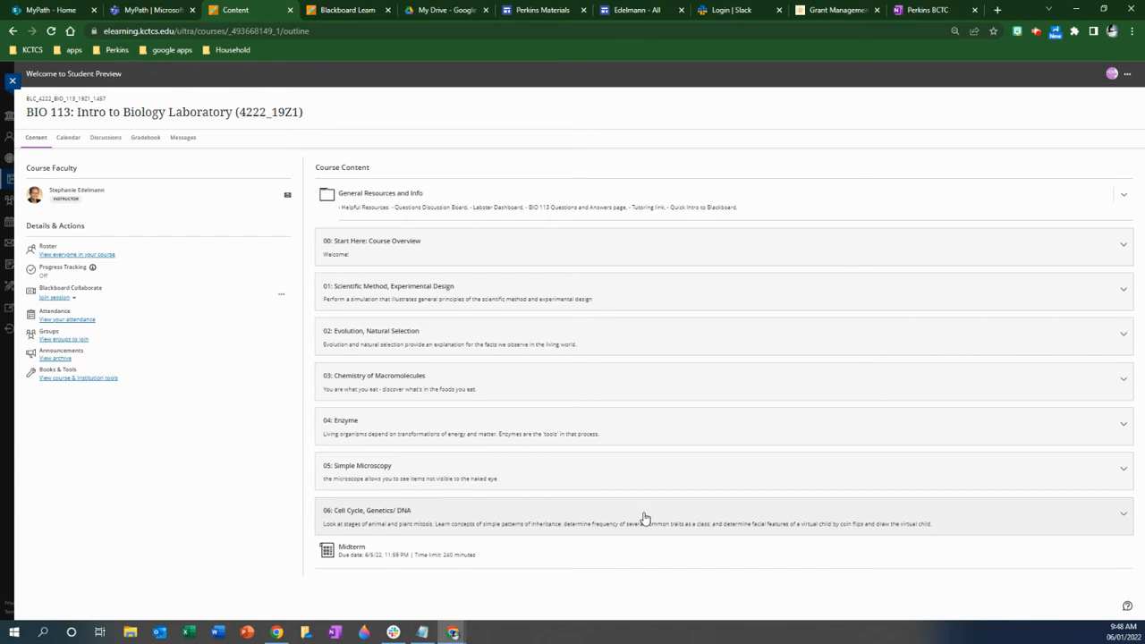
Expand the 06: Cell Cycle, Genetics/ DNA module in Course Content.
left_click(1123, 514)
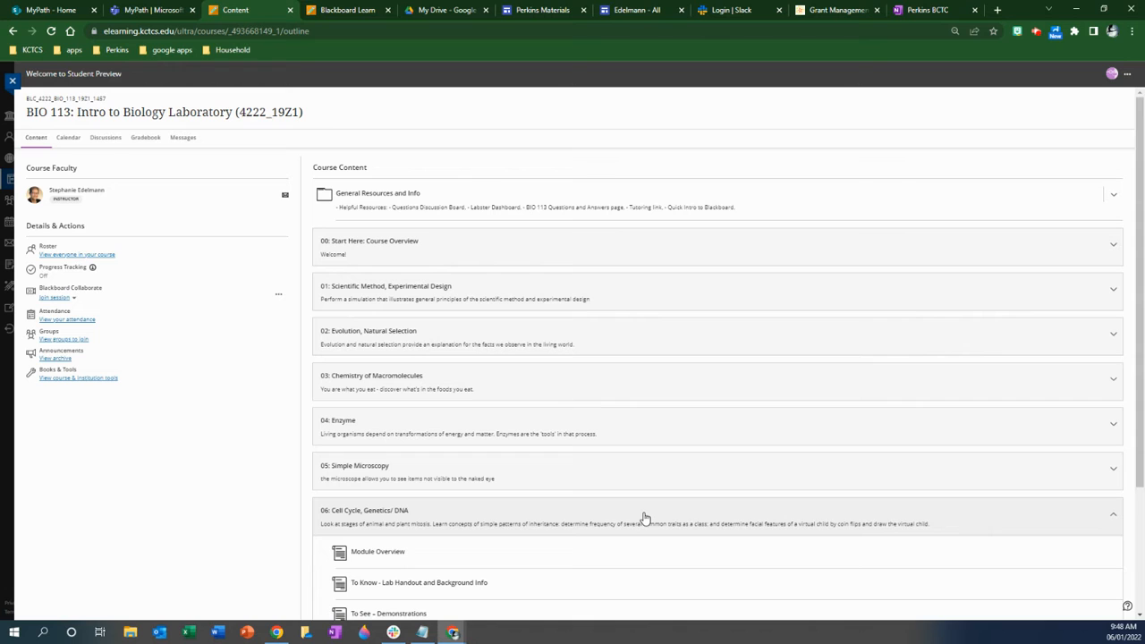
Open Module Overview and scroll through its objectives and Module Activities.
left_click(378, 551)
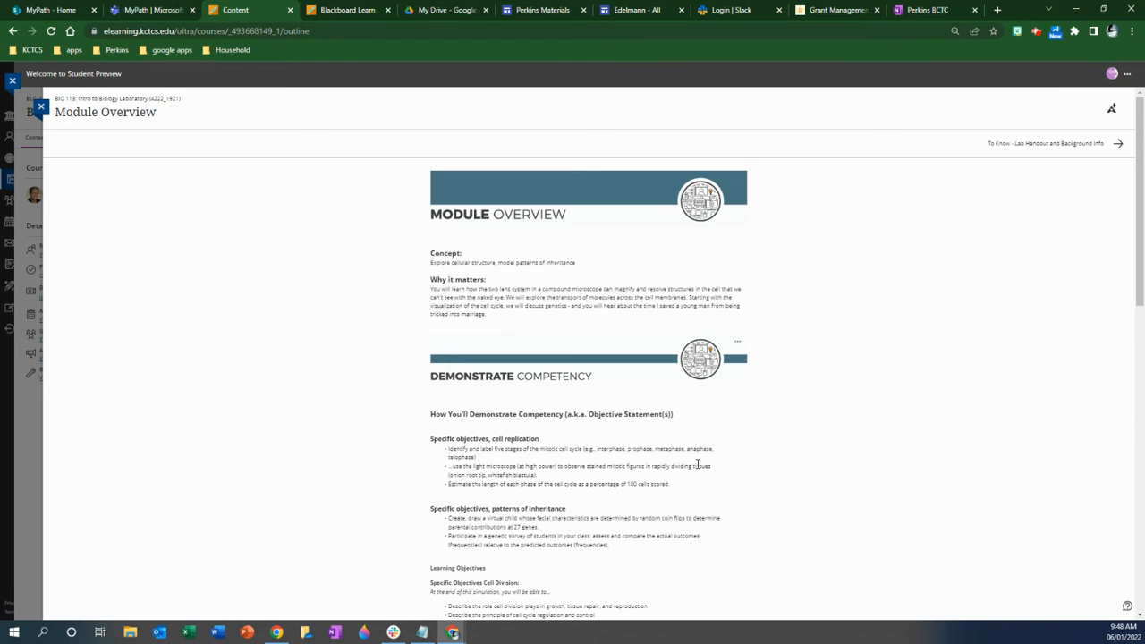
mouse_move(901, 347)
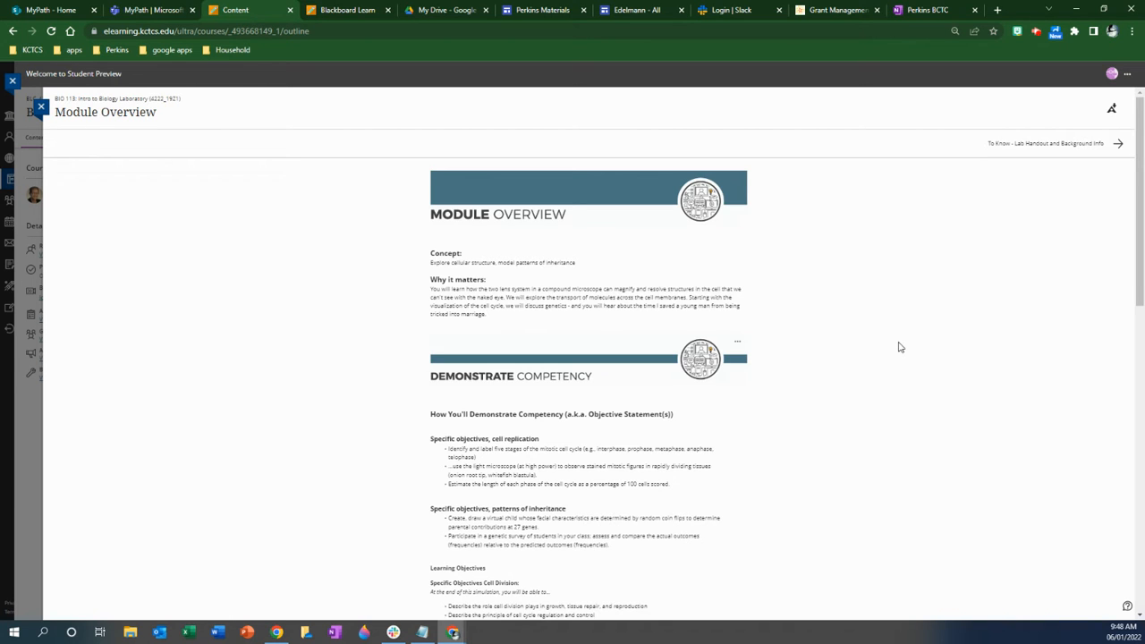
scroll("down", 3)
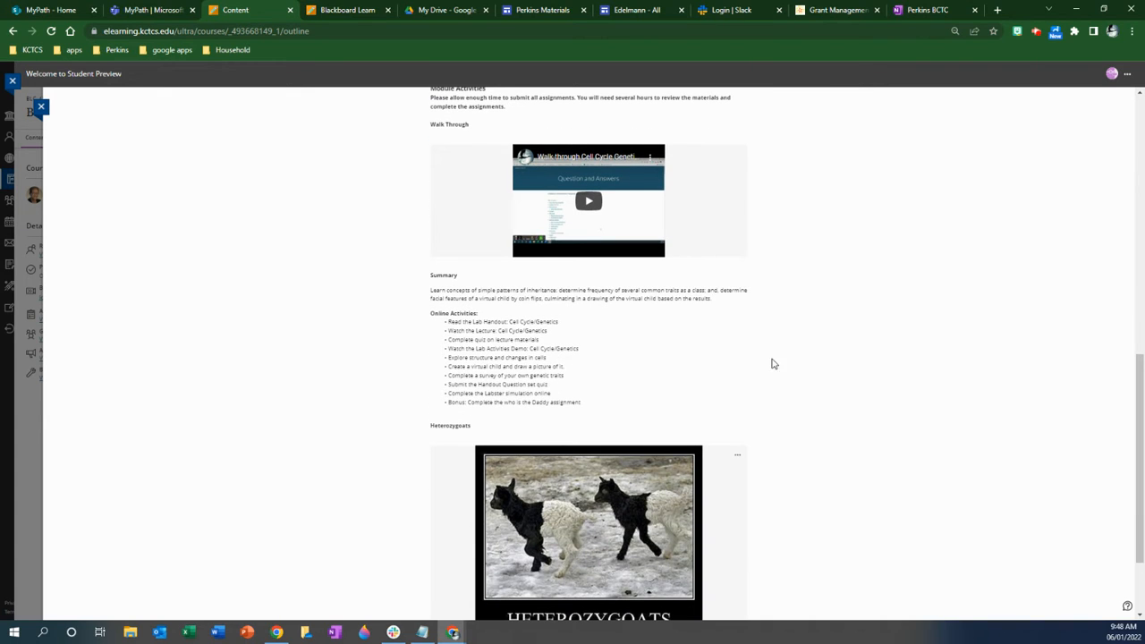
mouse_move(682, 397)
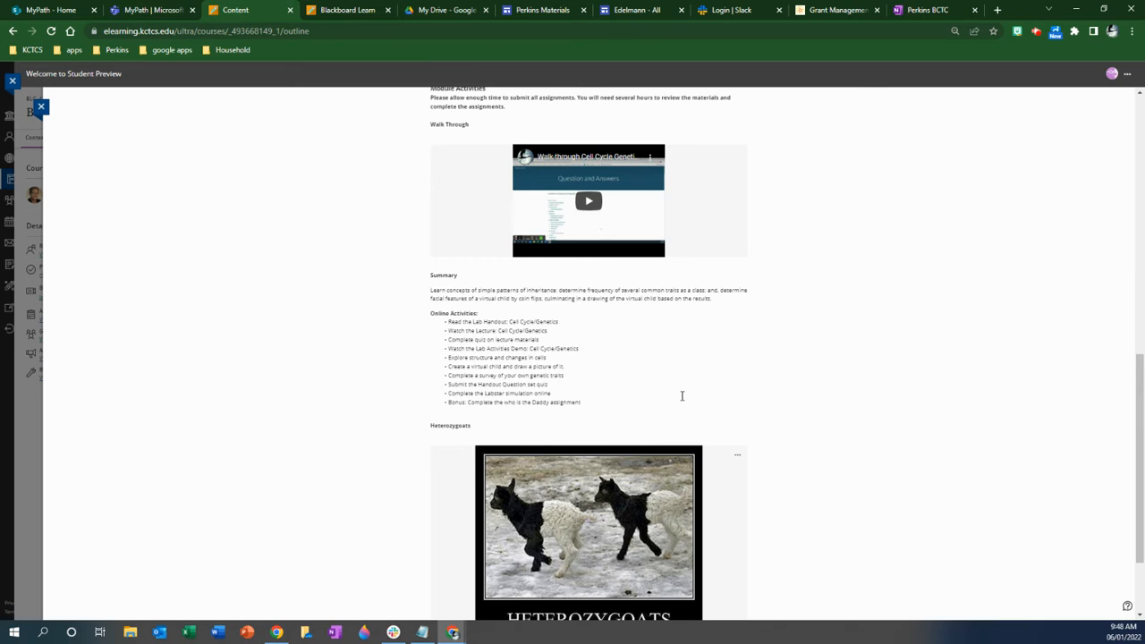
scroll("up", 3)
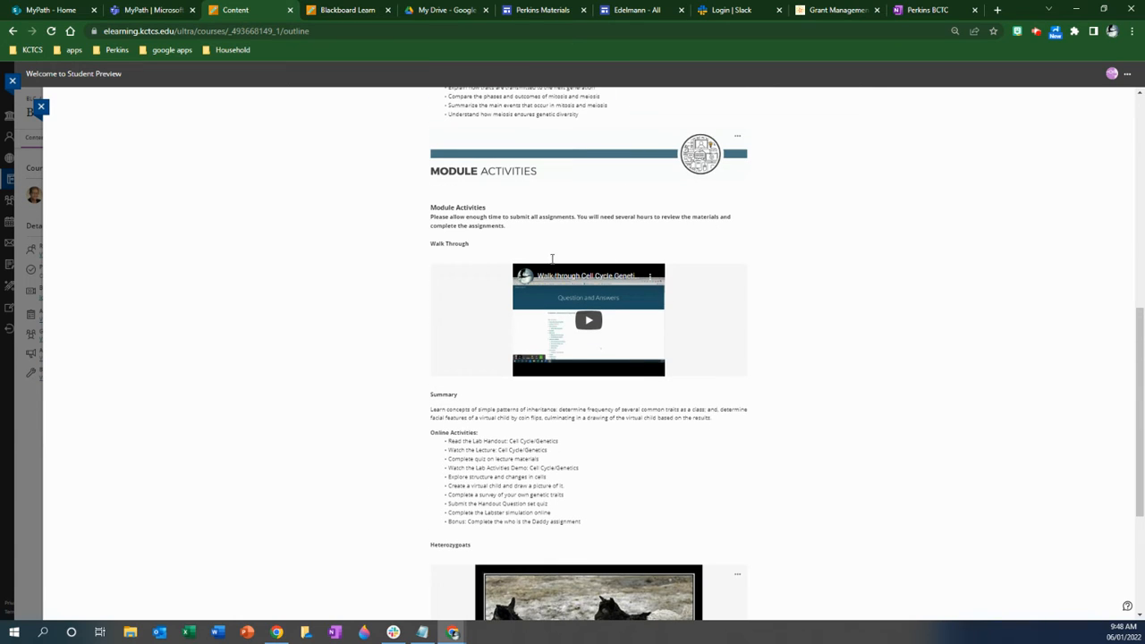
mouse_move(582, 248)
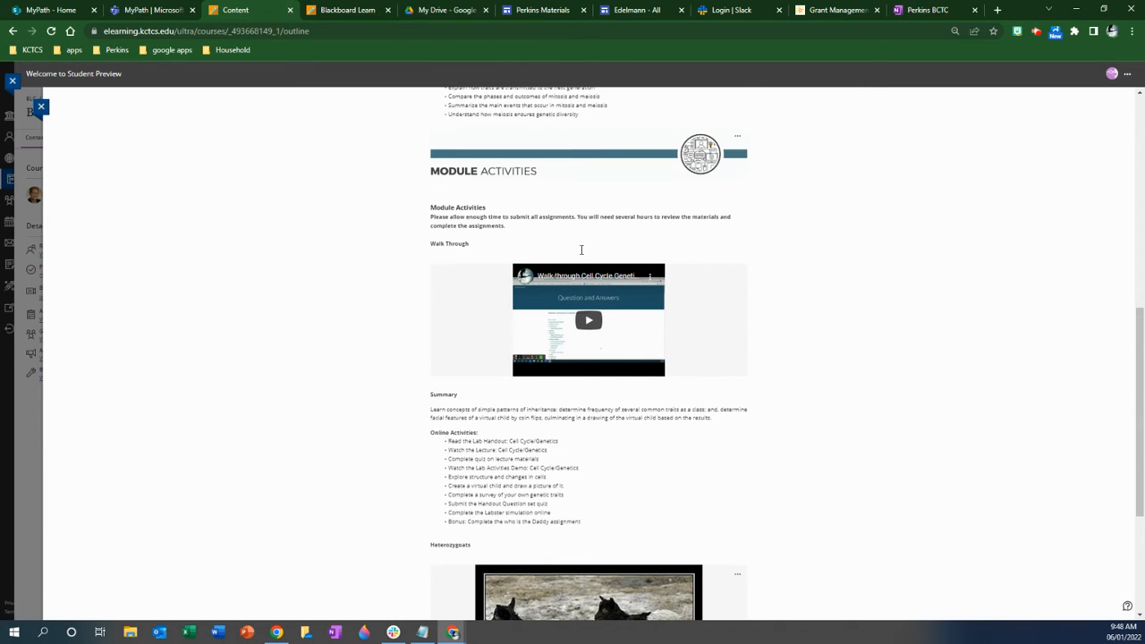
mouse_move(692, 299)
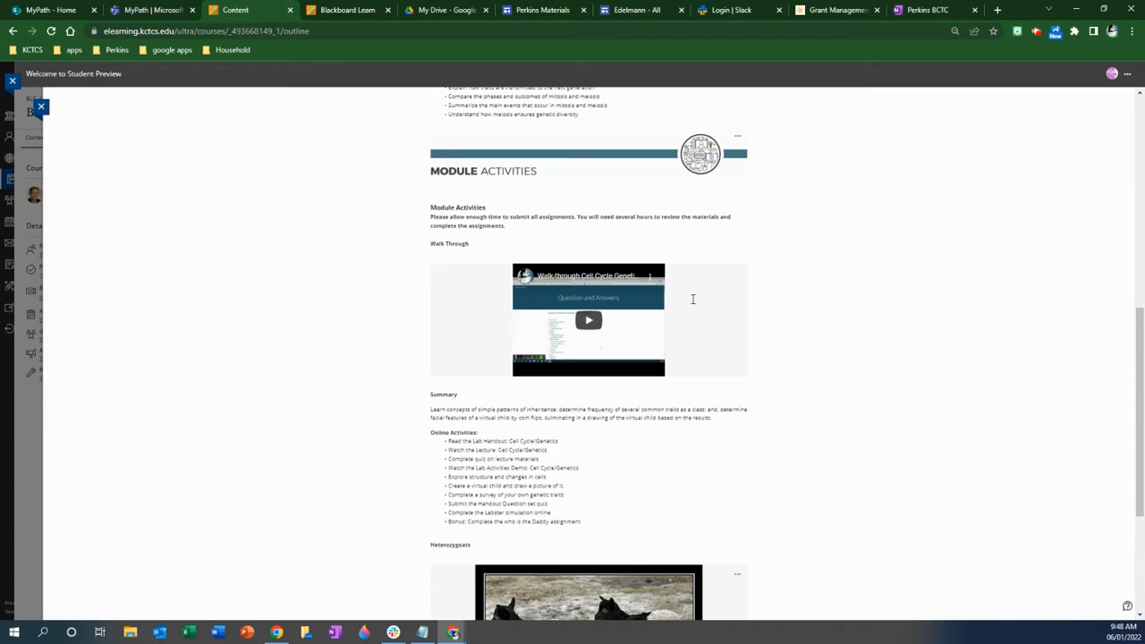
mouse_move(684, 277)
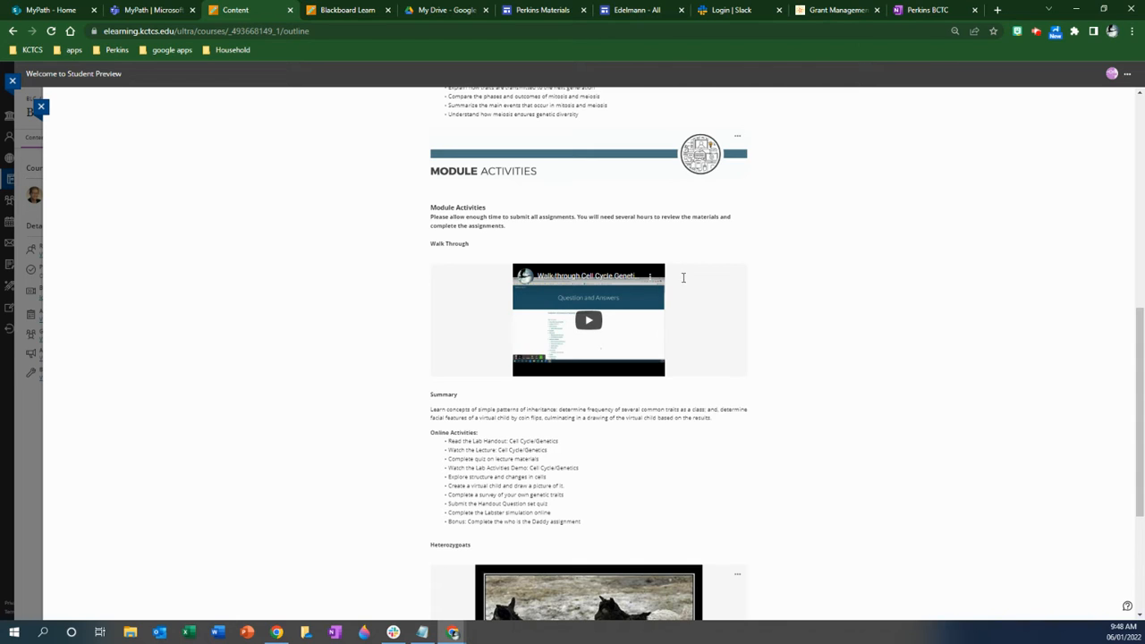
mouse_move(588, 320)
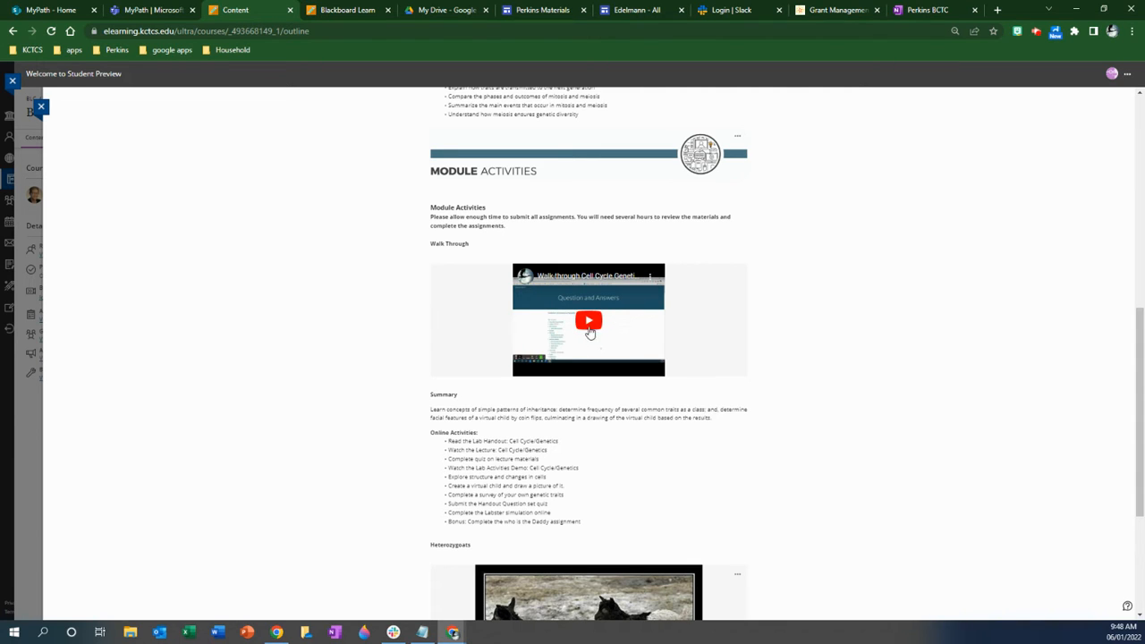
mouse_move(588, 333)
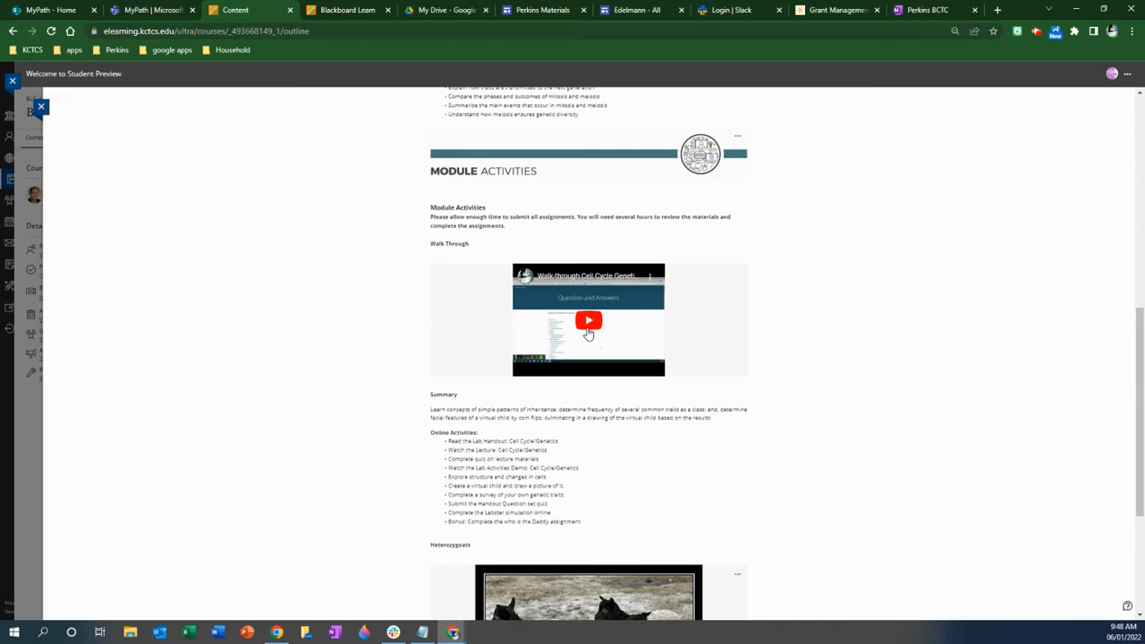
mouse_move(614, 311)
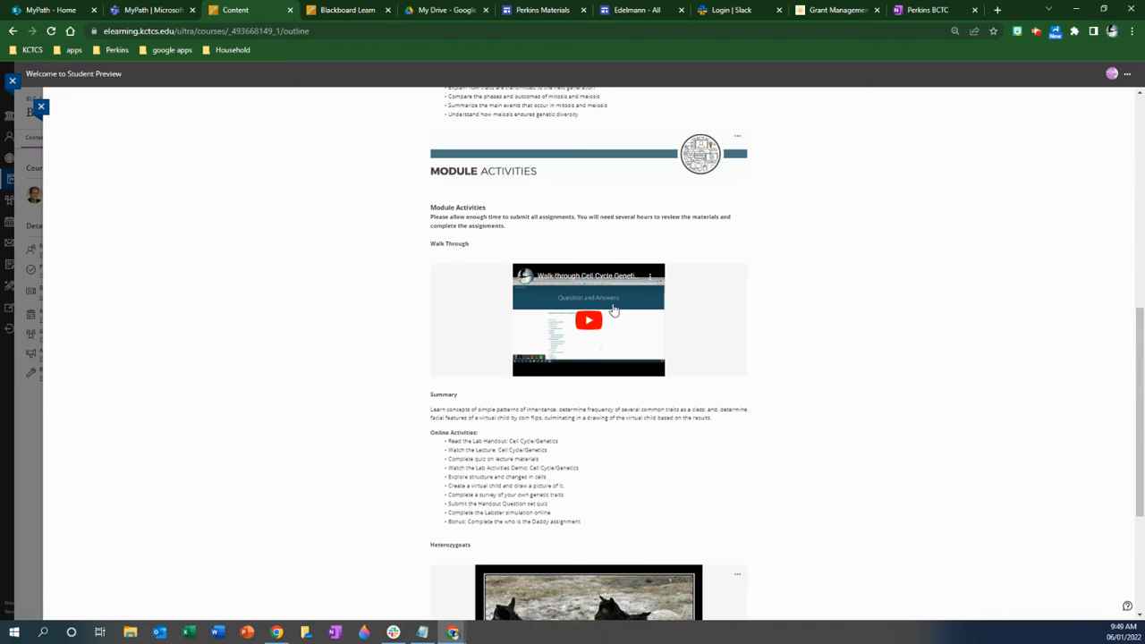
mouse_move(957, 383)
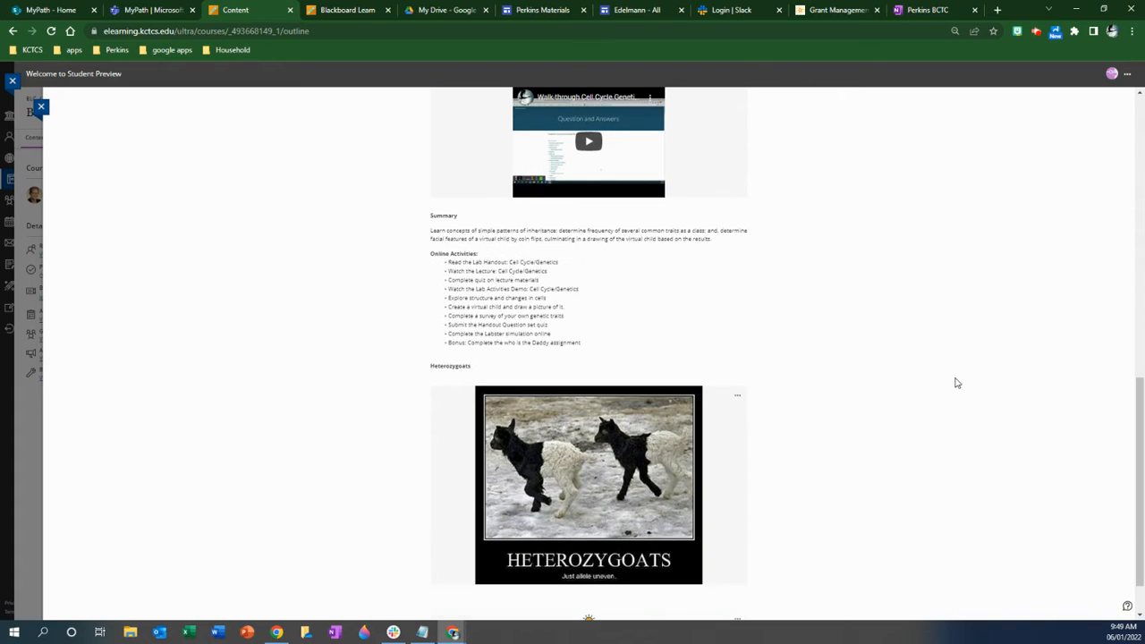
scroll("down", 3)
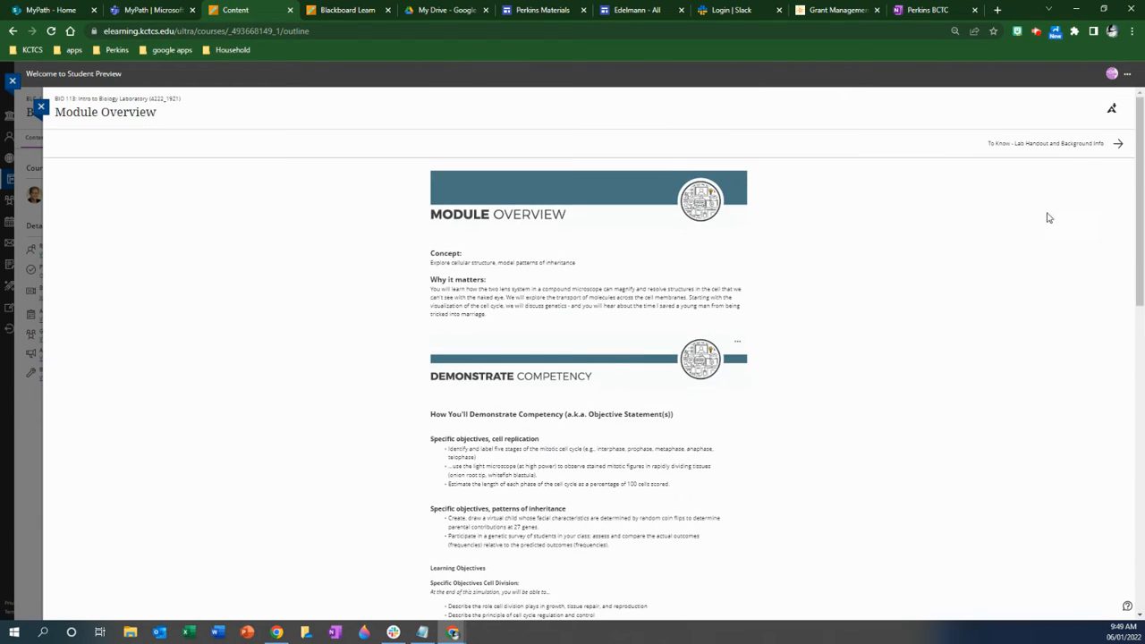
Advance to the To Know - Lab Handout and Background Info page.
left_click(1118, 143)
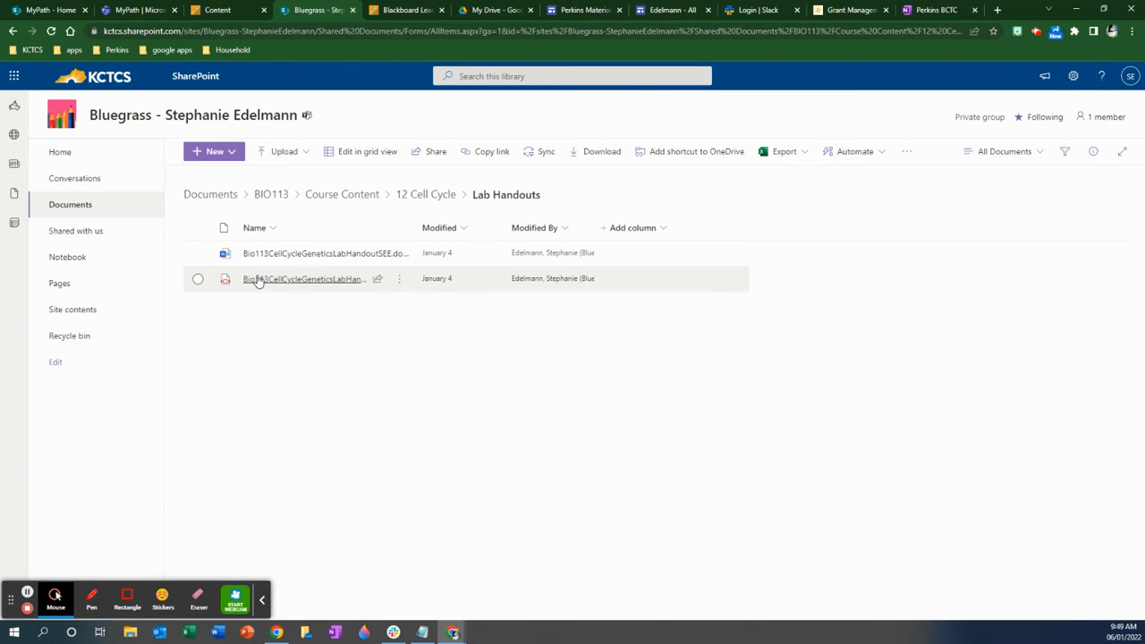
Open the PDF lab handout and scroll to the Exploring Mitosis question set.
left_click(302, 278)
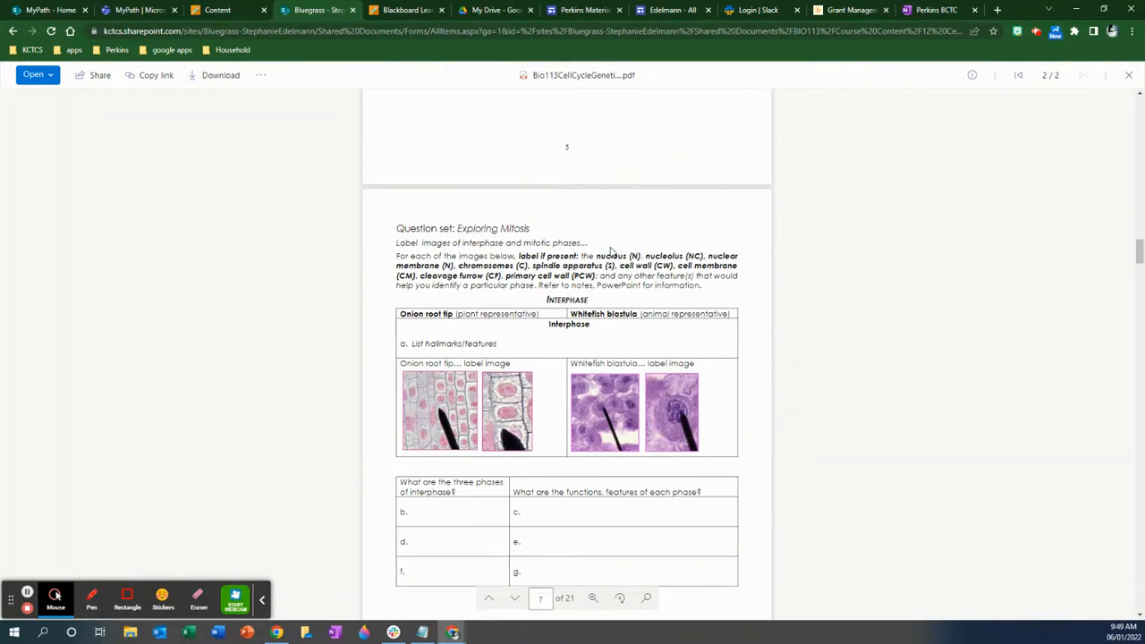
scroll("down", 3)
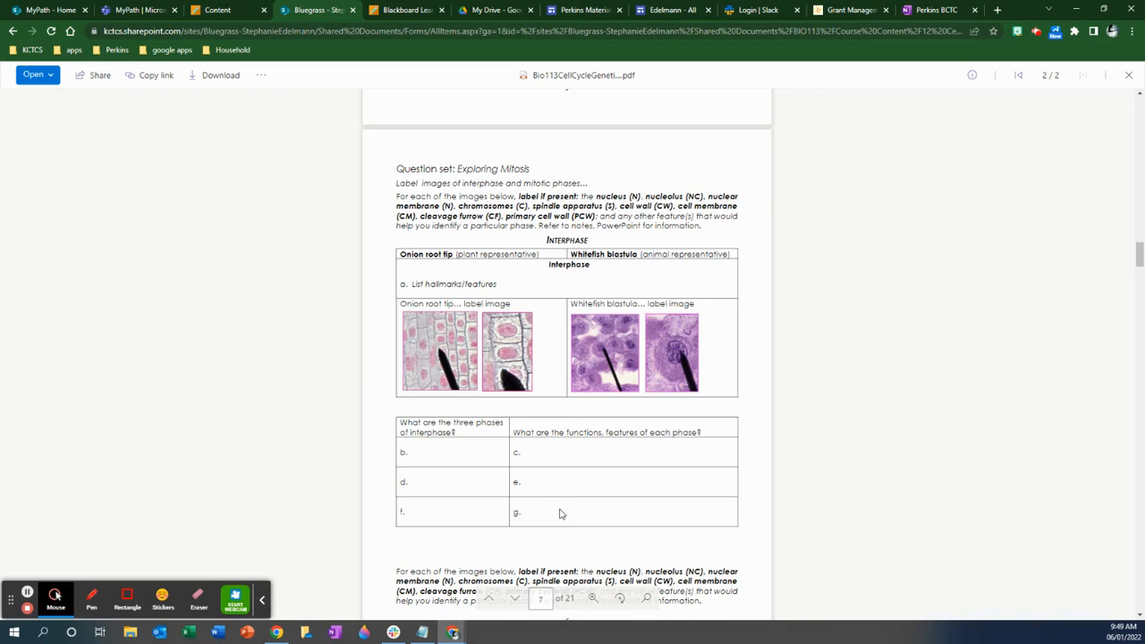
mouse_move(601, 453)
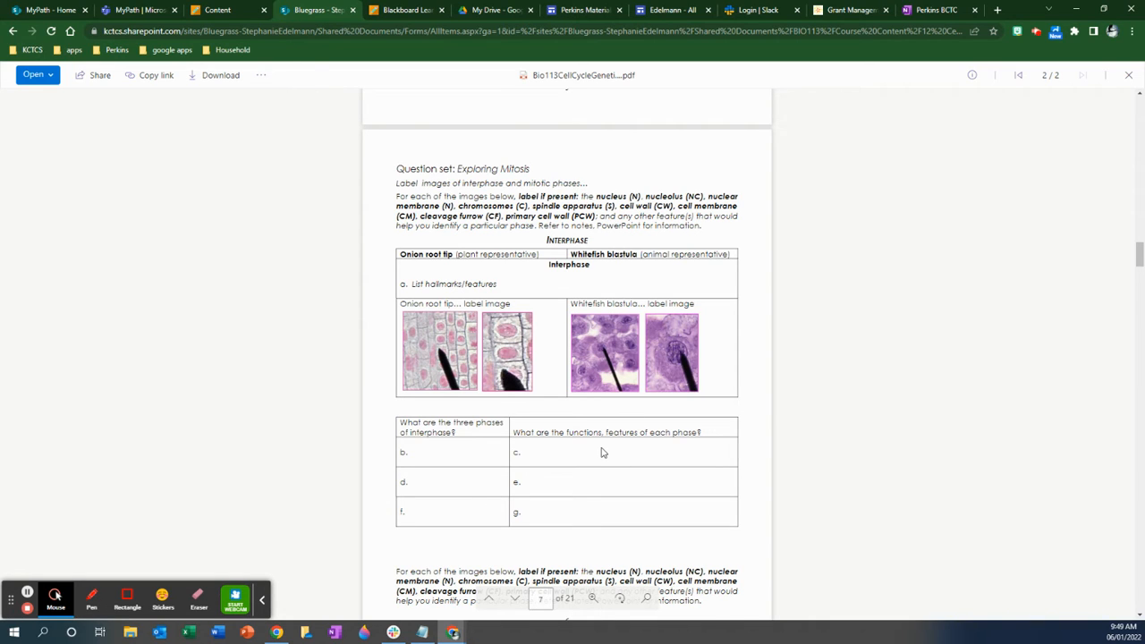
mouse_move(559, 308)
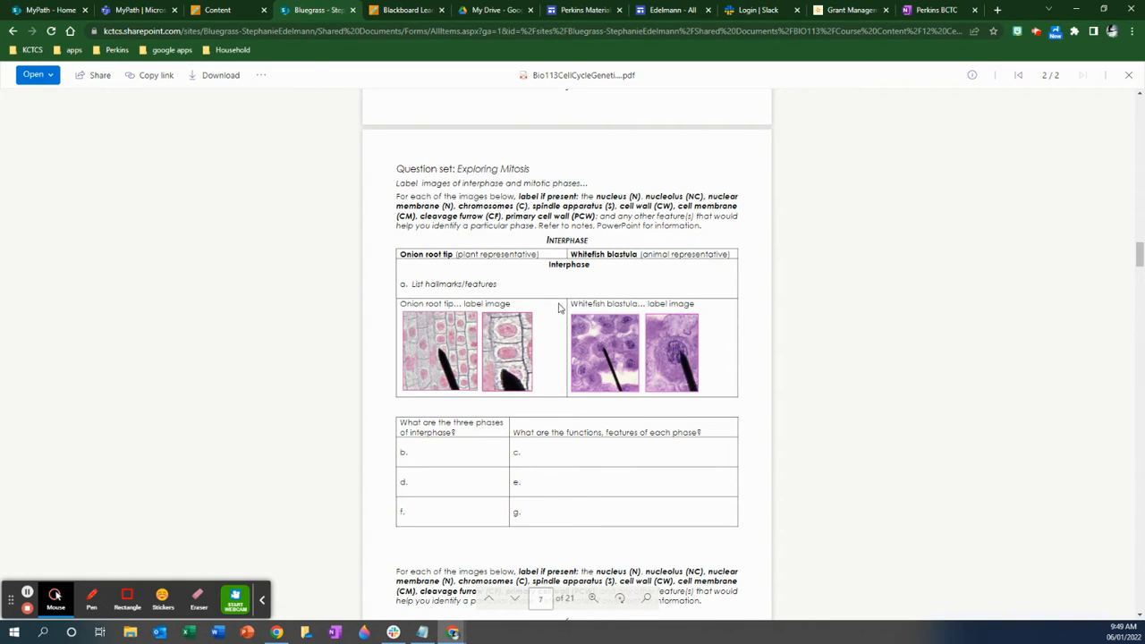
mouse_move(604, 459)
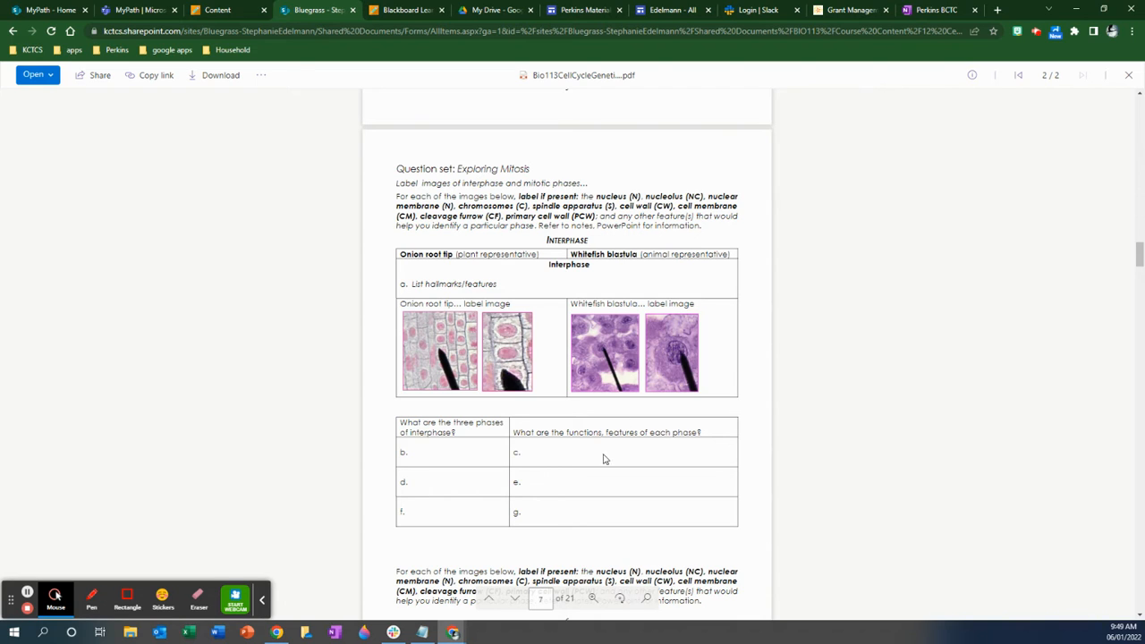
mouse_move(537, 473)
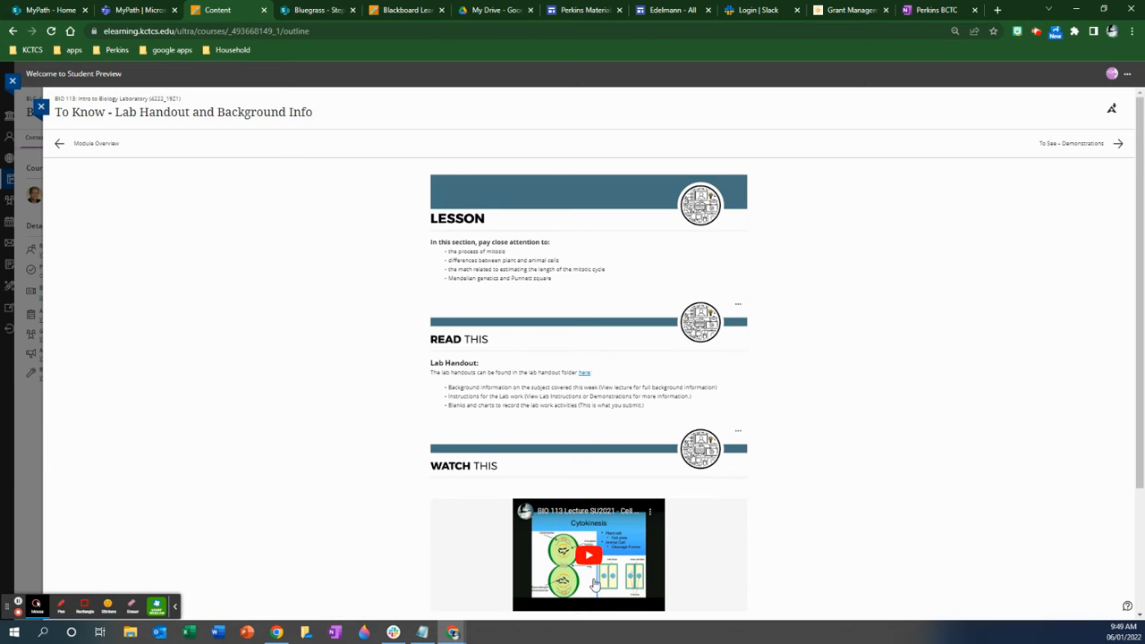
Scroll through the To Know page's Lesson, Read This and Watch This sections.
scroll("down", 3)
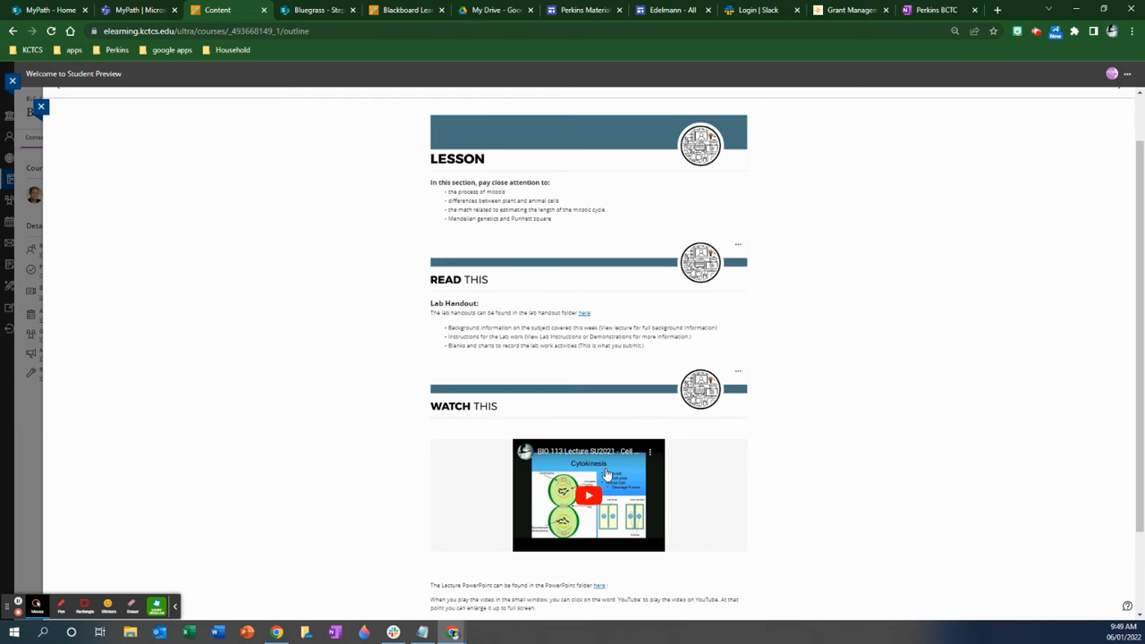
scroll("down", 3)
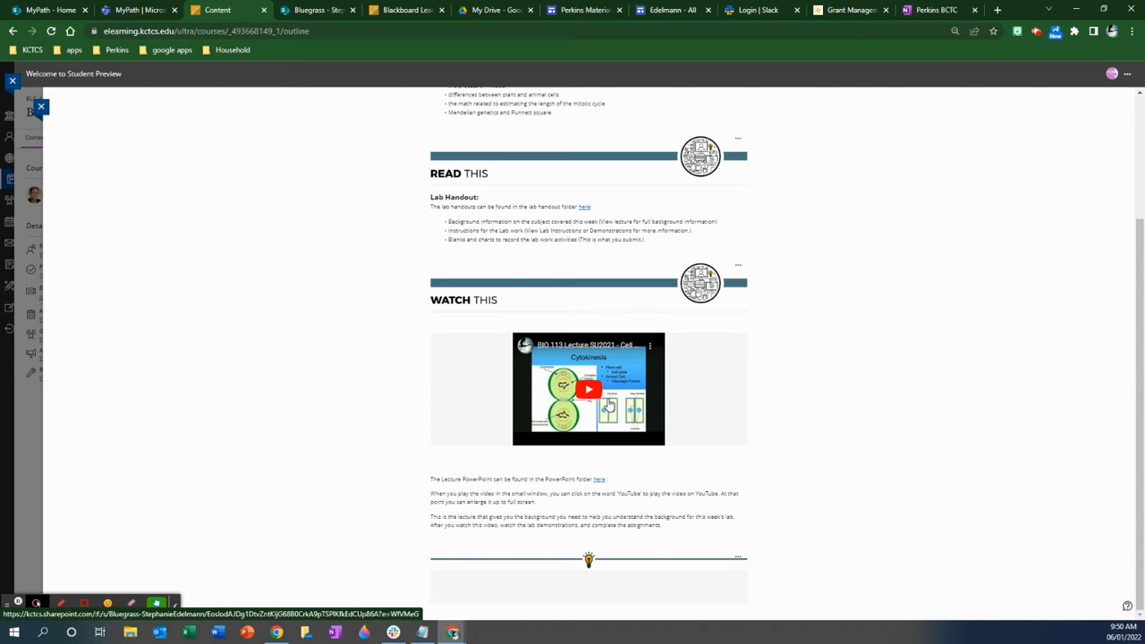
mouse_move(706, 397)
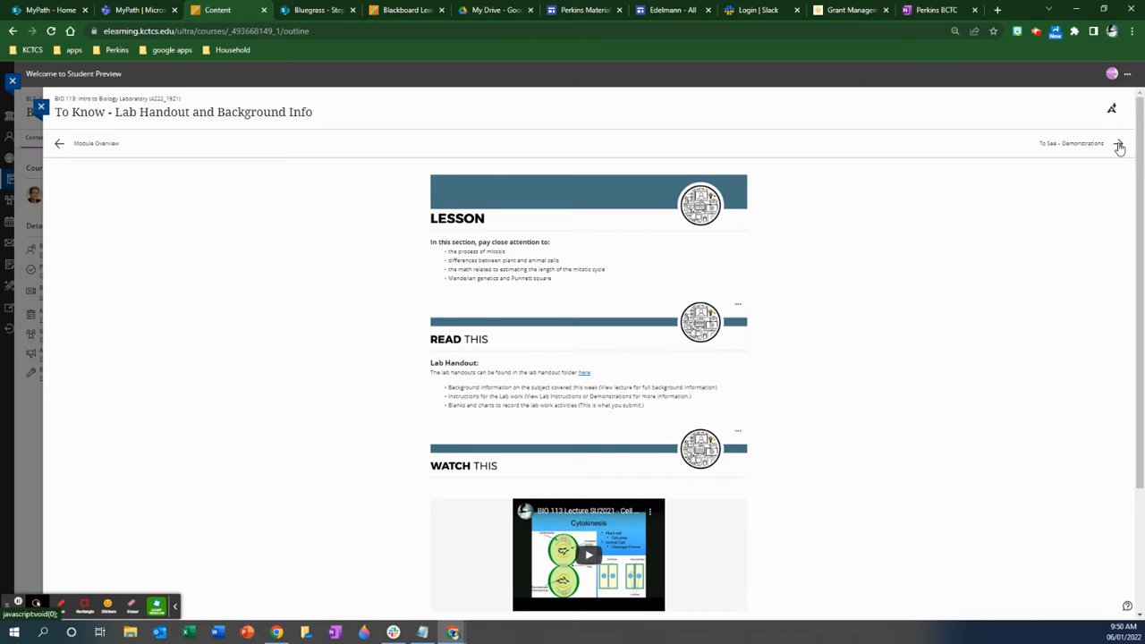
Go to To See – Demonstrations and follow its Cell Cycle Genetics Lab Q&A link.
left_click(1118, 143)
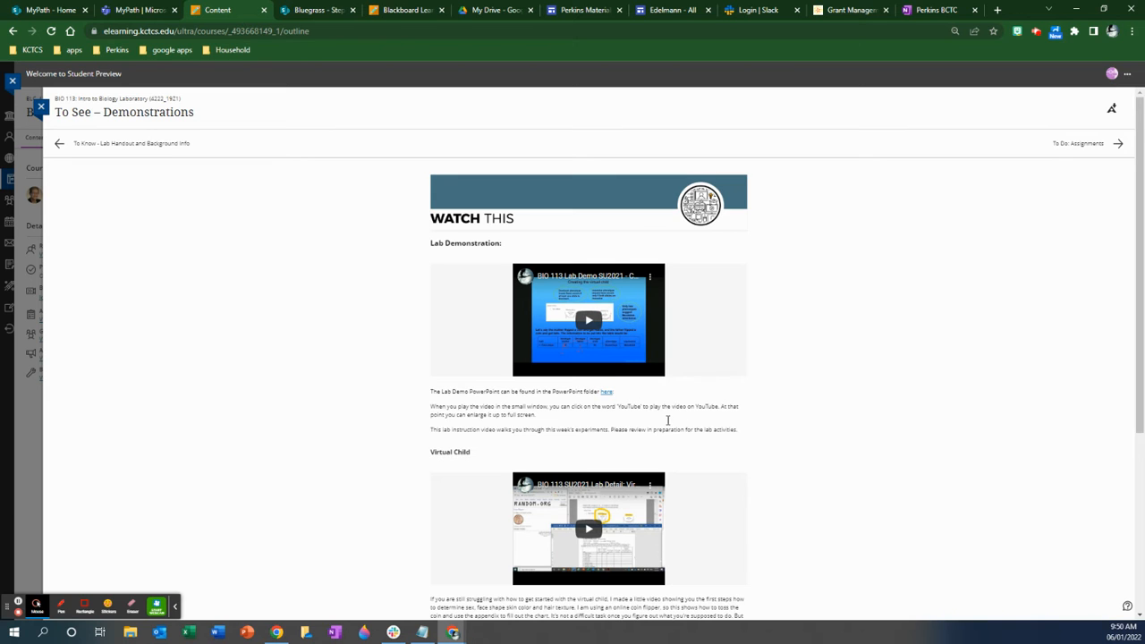
scroll("down", 3)
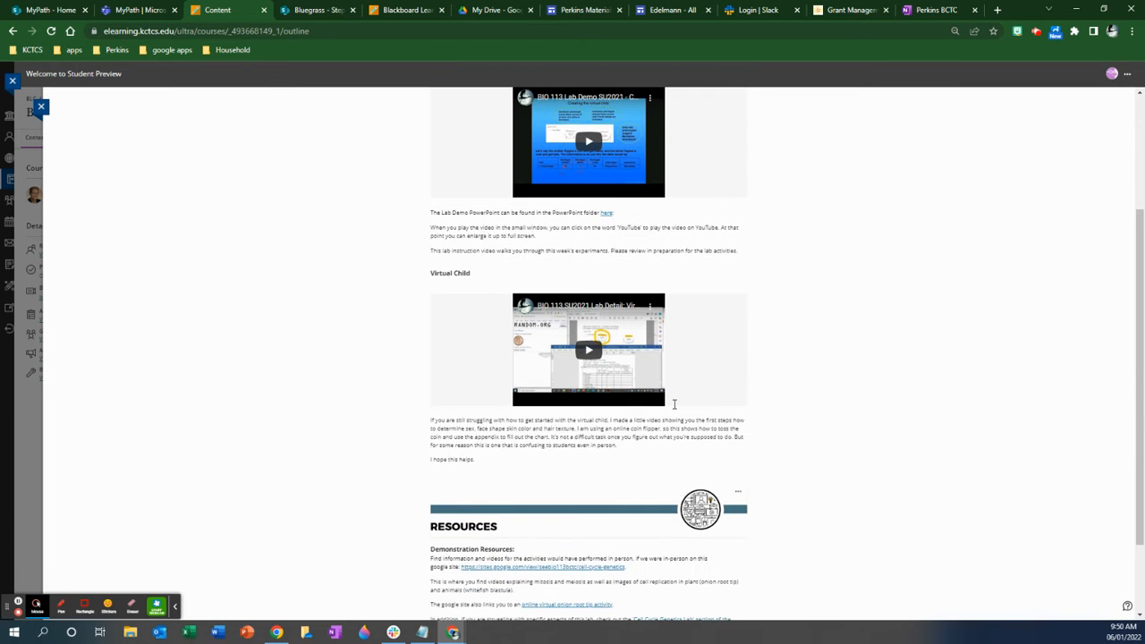
mouse_move(706, 371)
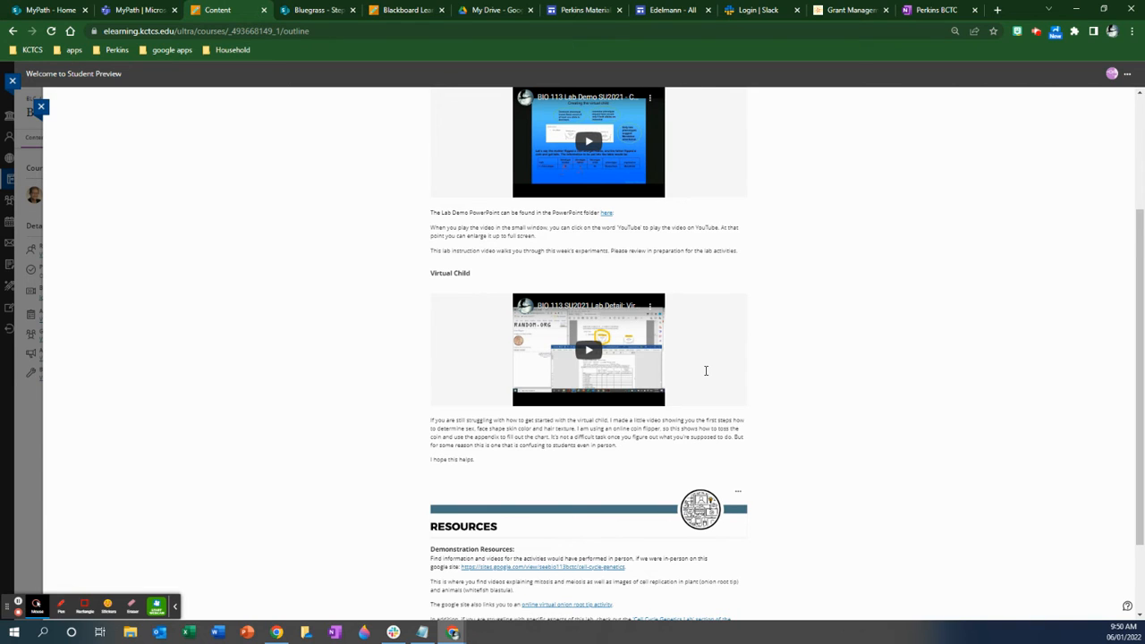
mouse_move(589, 350)
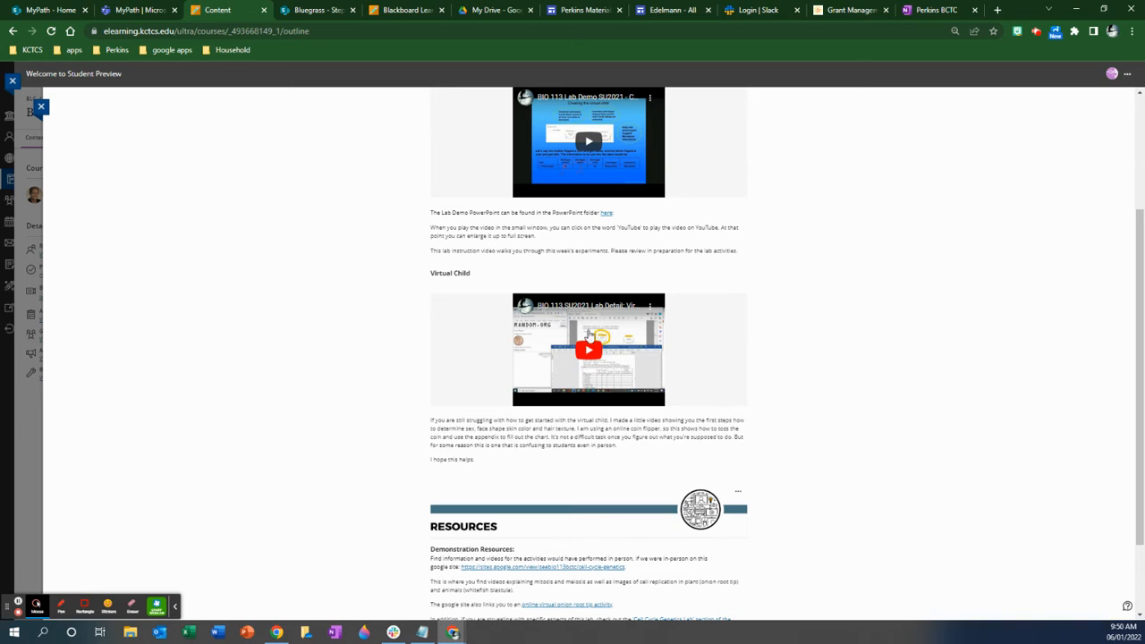
mouse_move(758, 377)
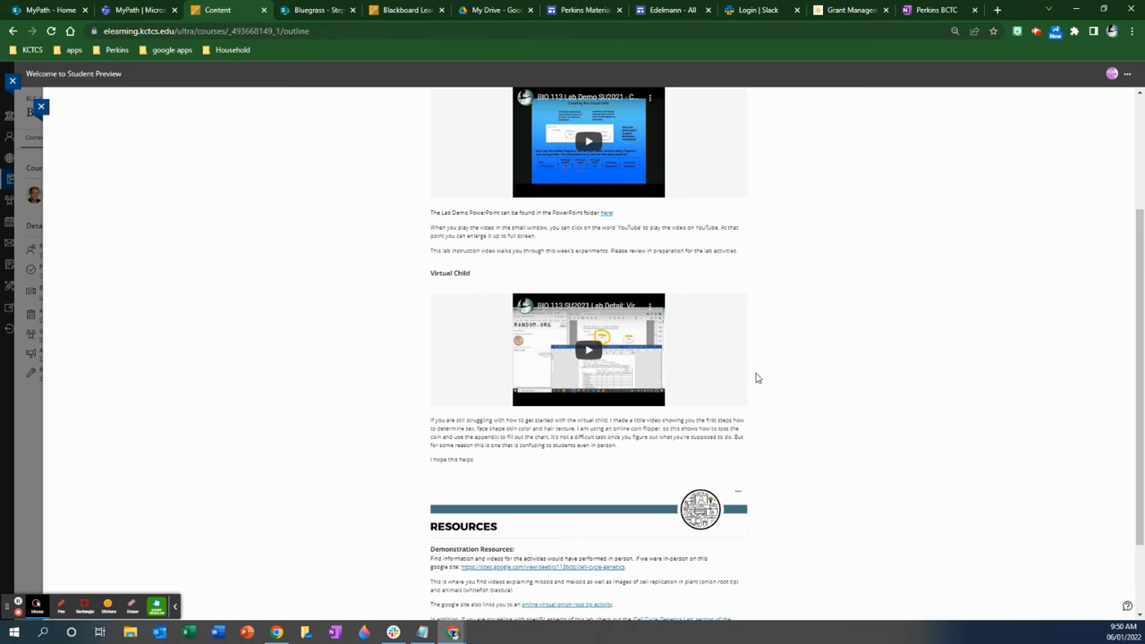
scroll("down", 3)
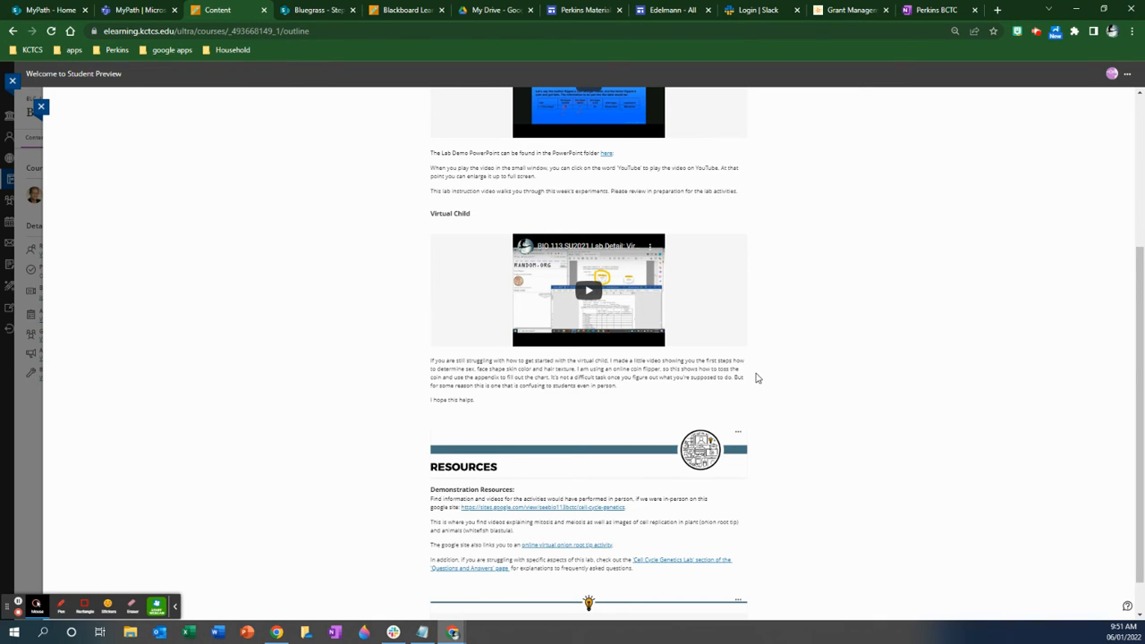
scroll("down", 3)
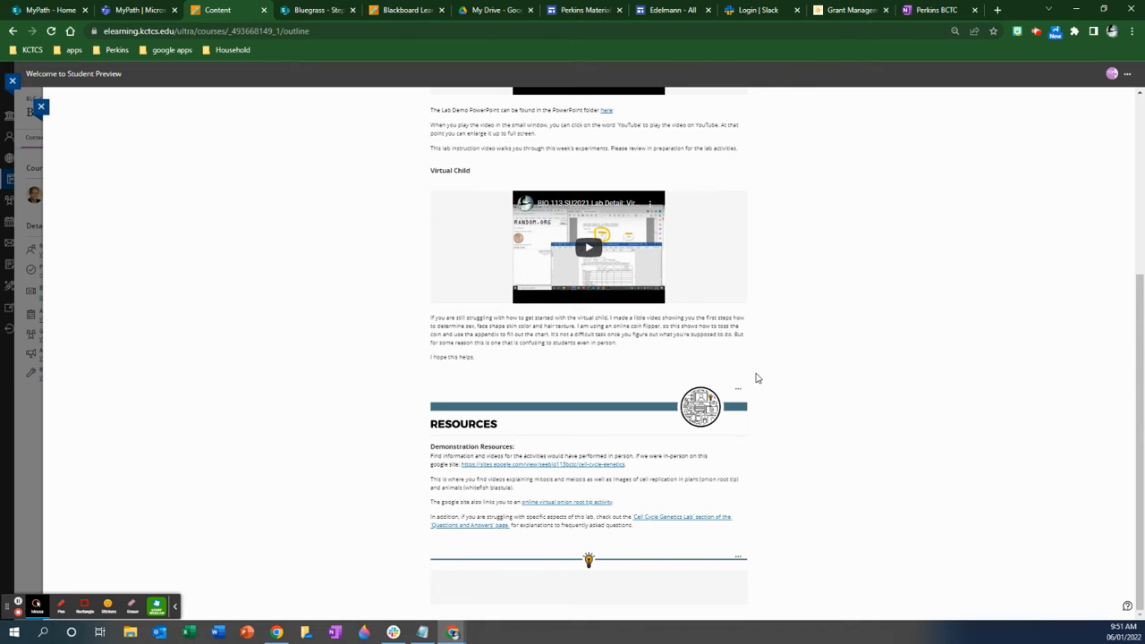
mouse_move(470, 532)
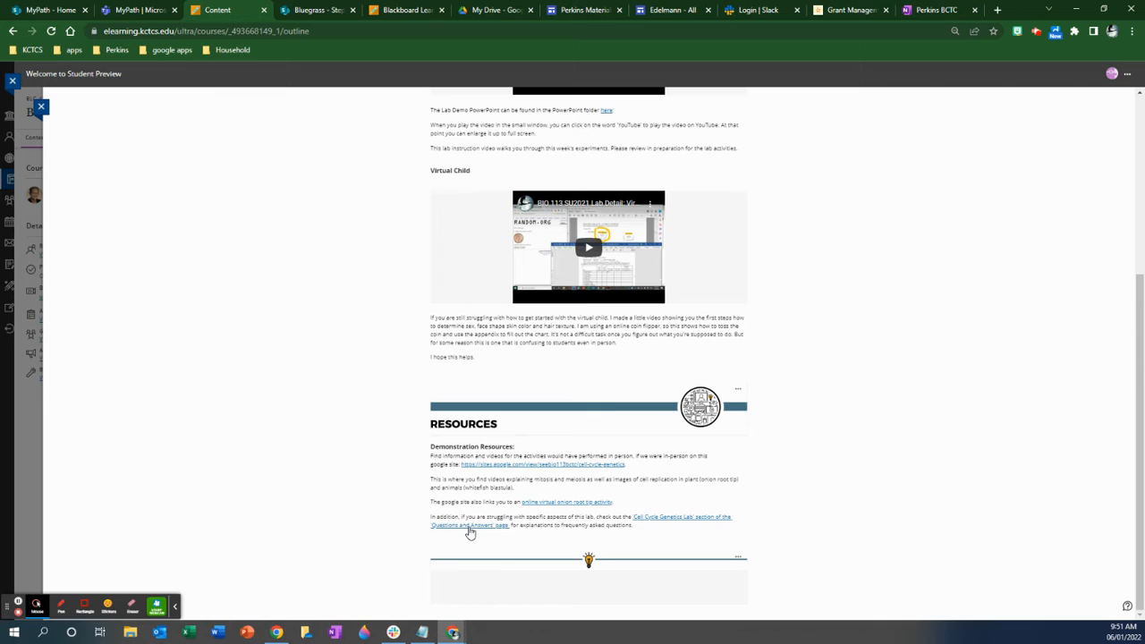
left_click(469, 526)
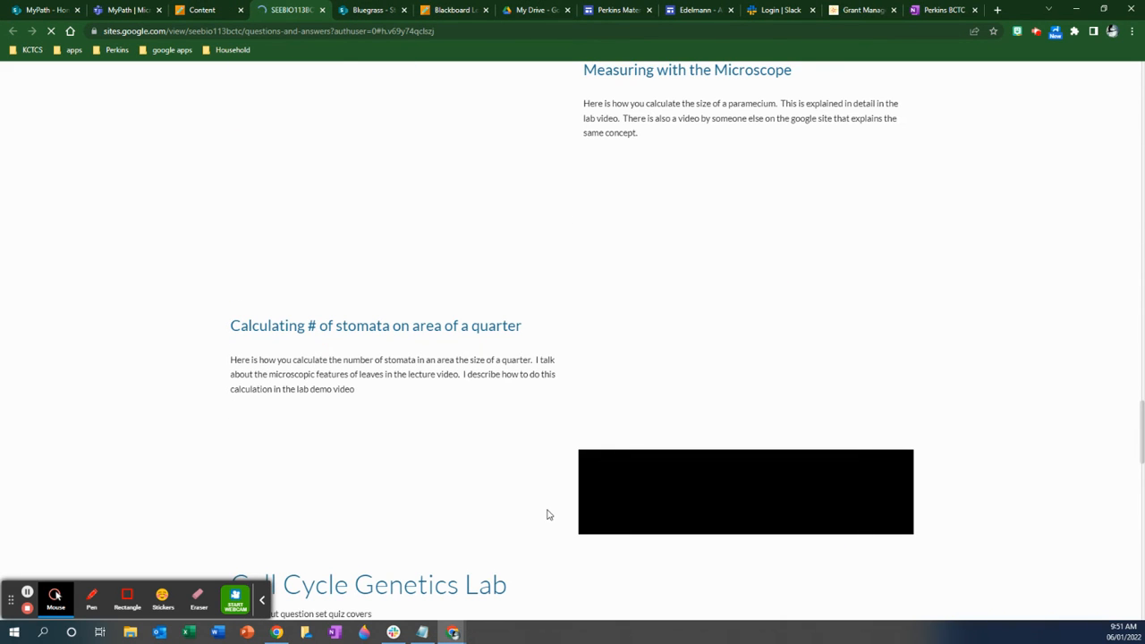
Scroll through the Cell Cycle Genetics Lab videos, Genetics Survey and Virtual Child explanations.
scroll("down", 3)
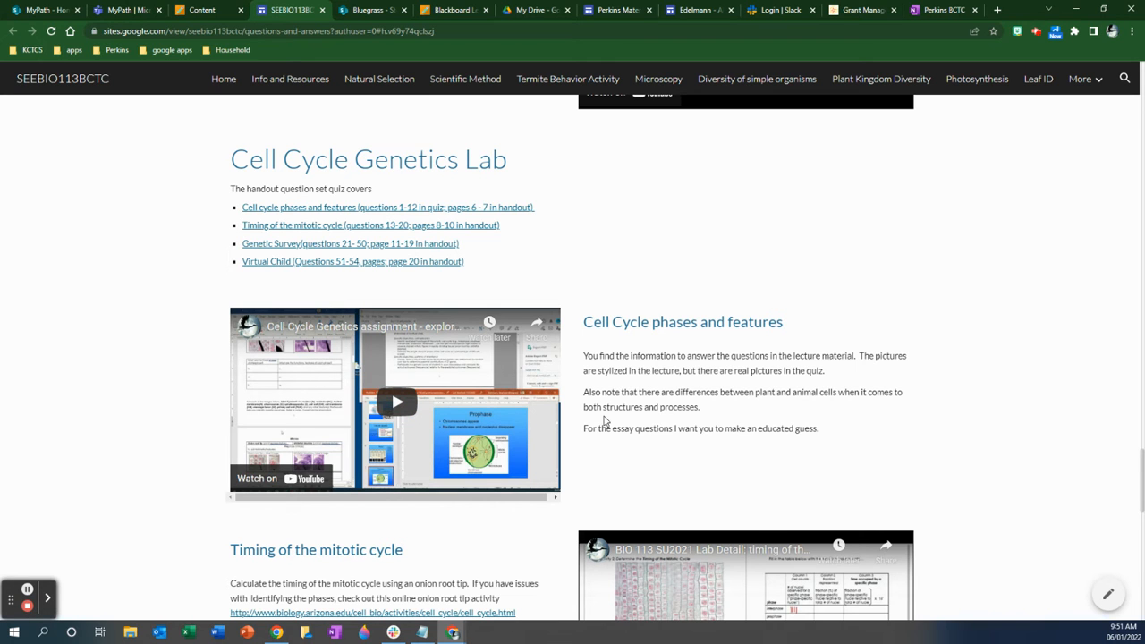
scroll("down", 3)
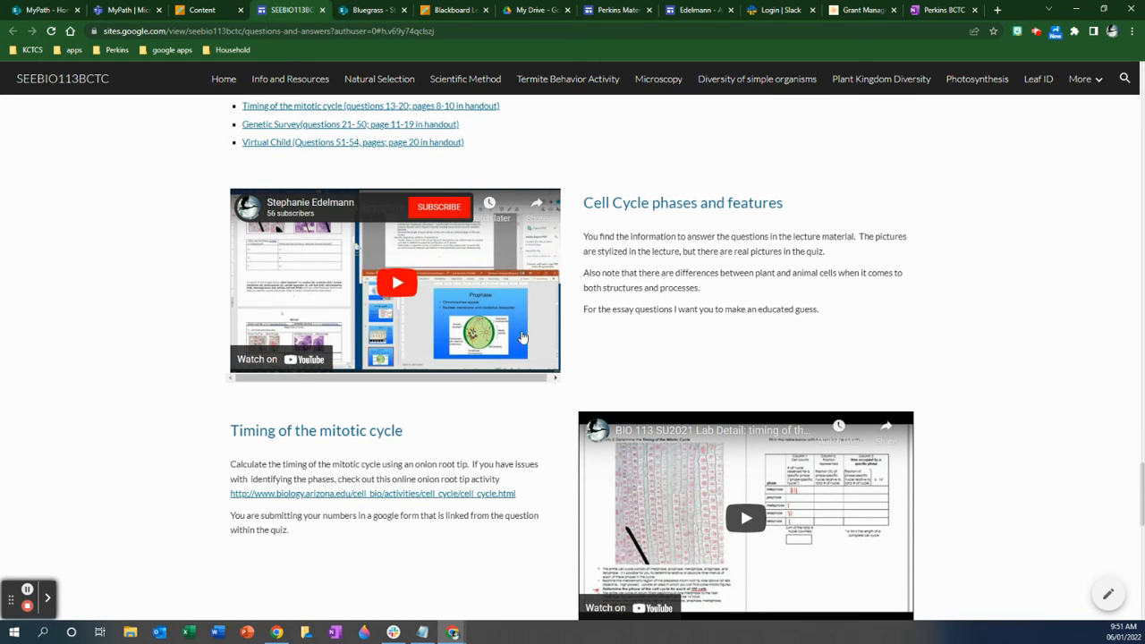
scroll("down", 3)
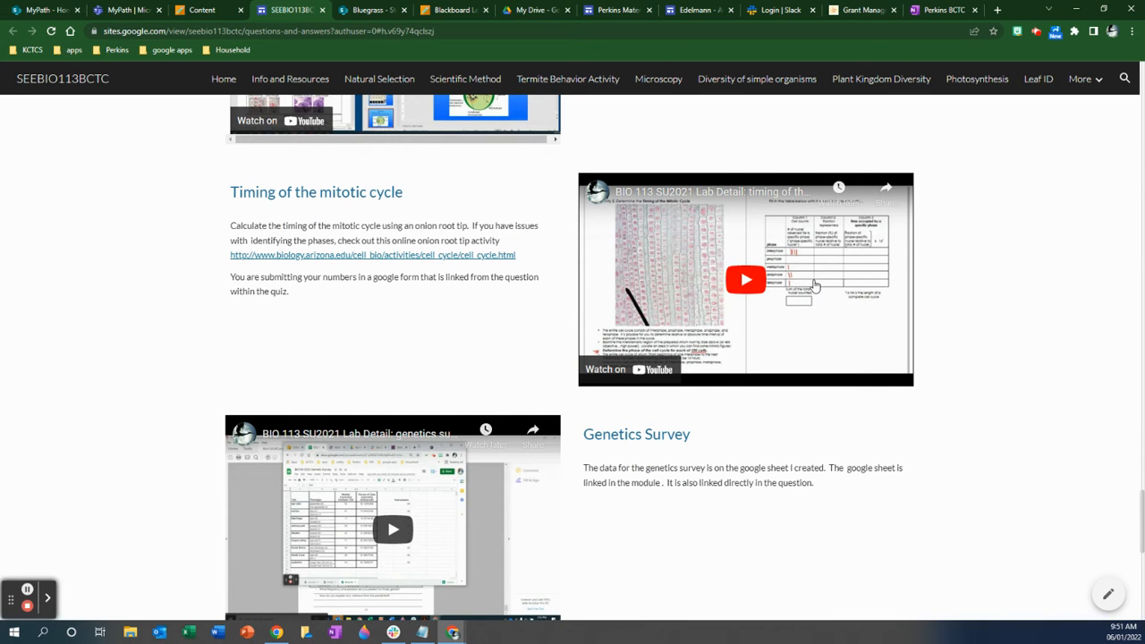
scroll("down", 3)
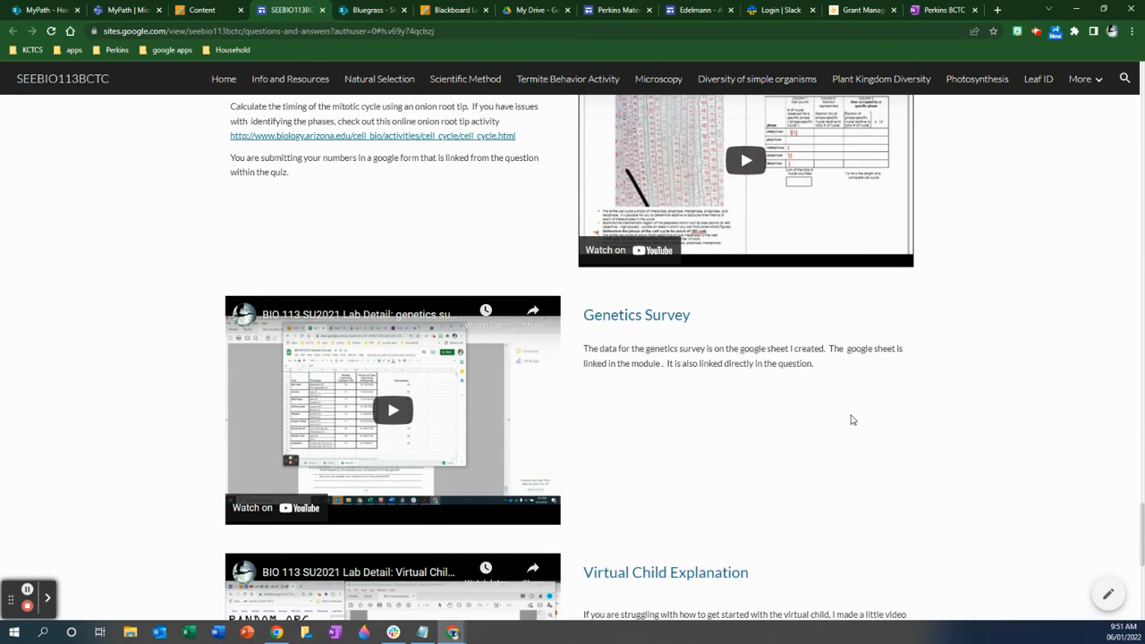
scroll("down", 3)
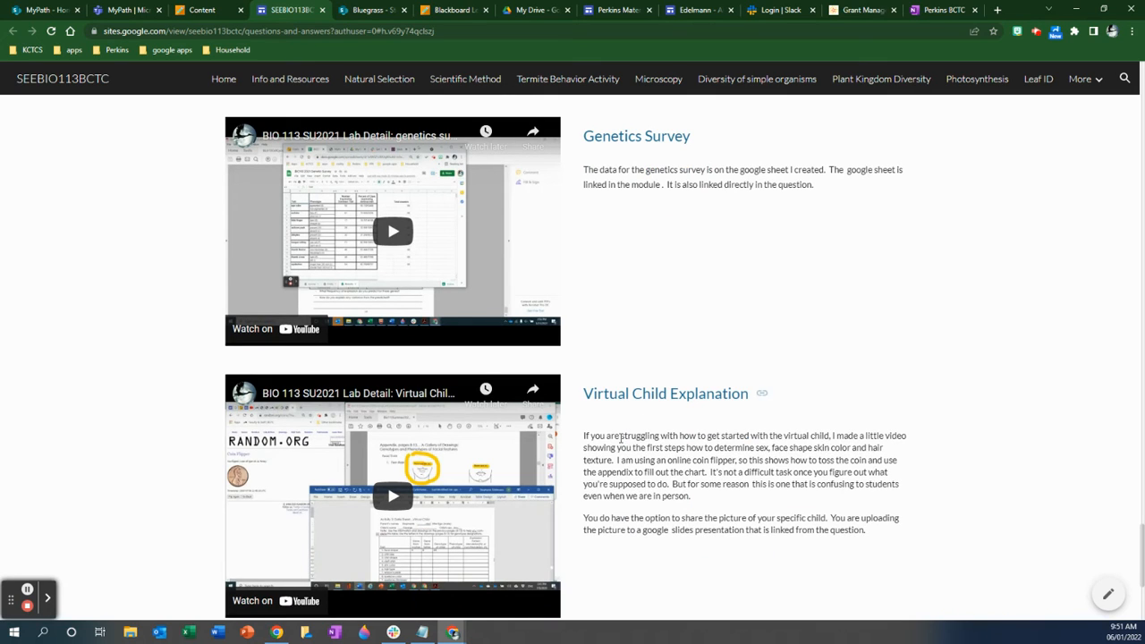
scroll("down", 3)
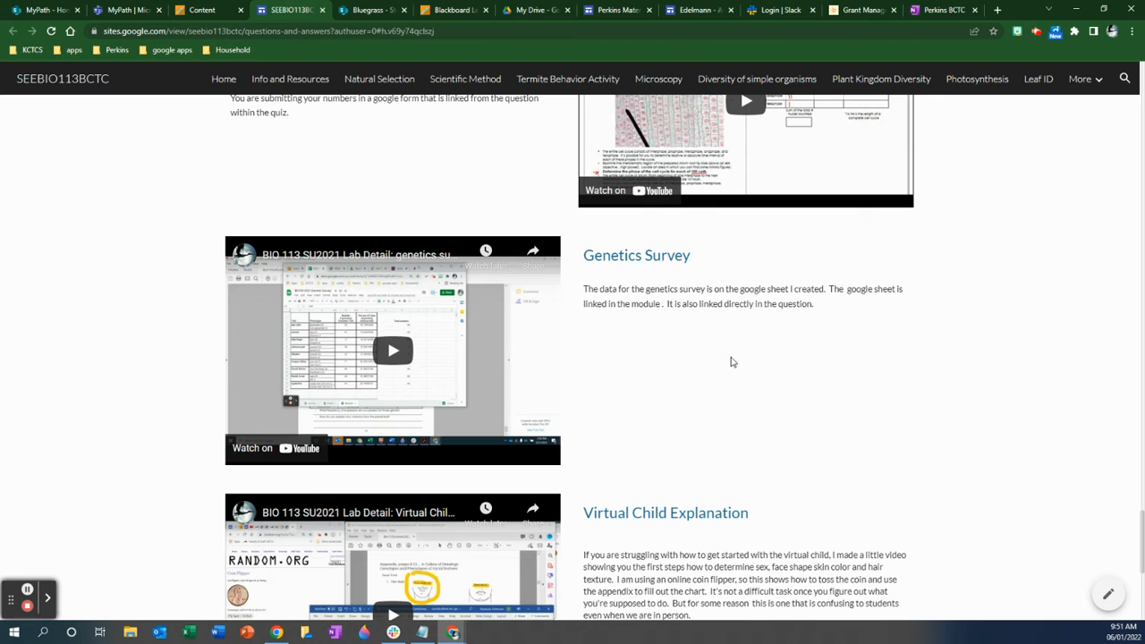
scroll("down", 3)
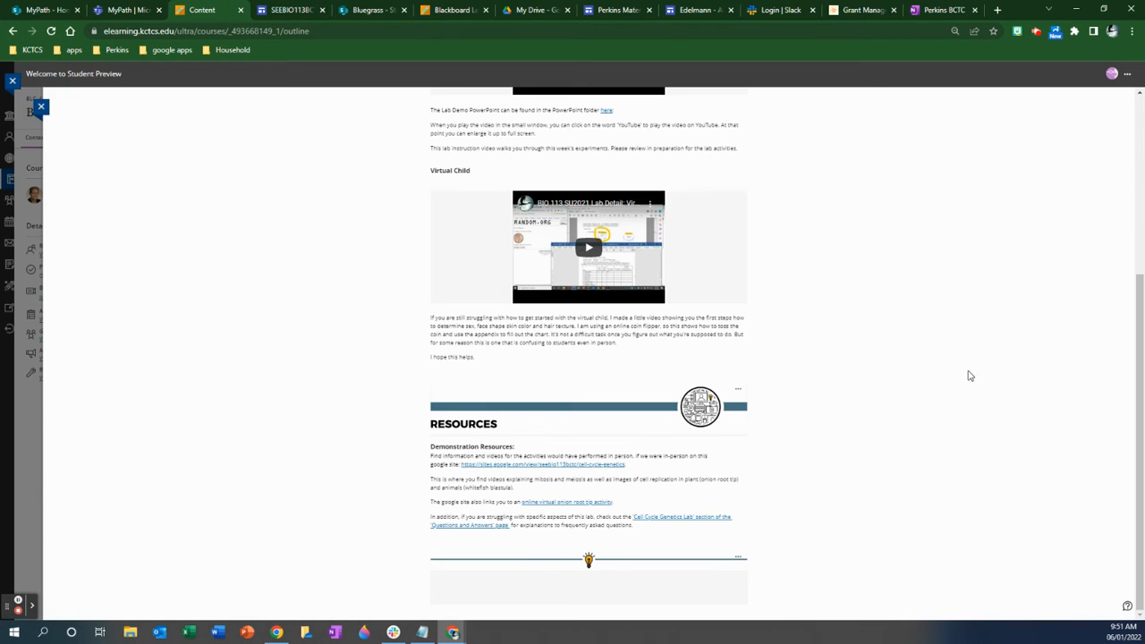
mouse_move(978, 386)
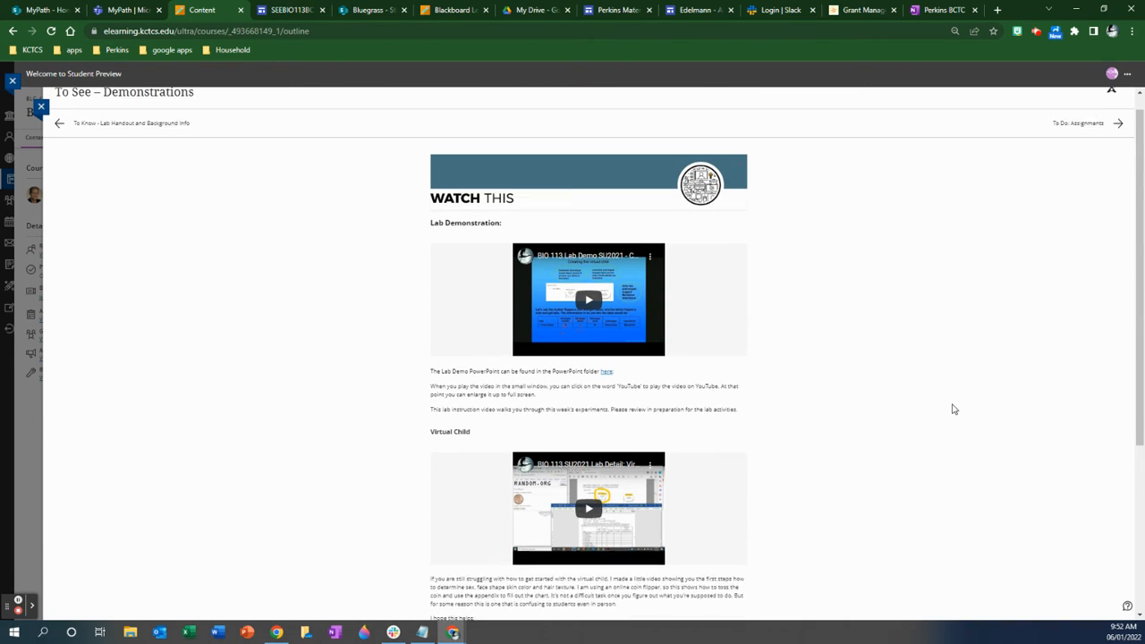
Scroll the To See – Demonstrations page in Blackboard.
scroll("down", 3)
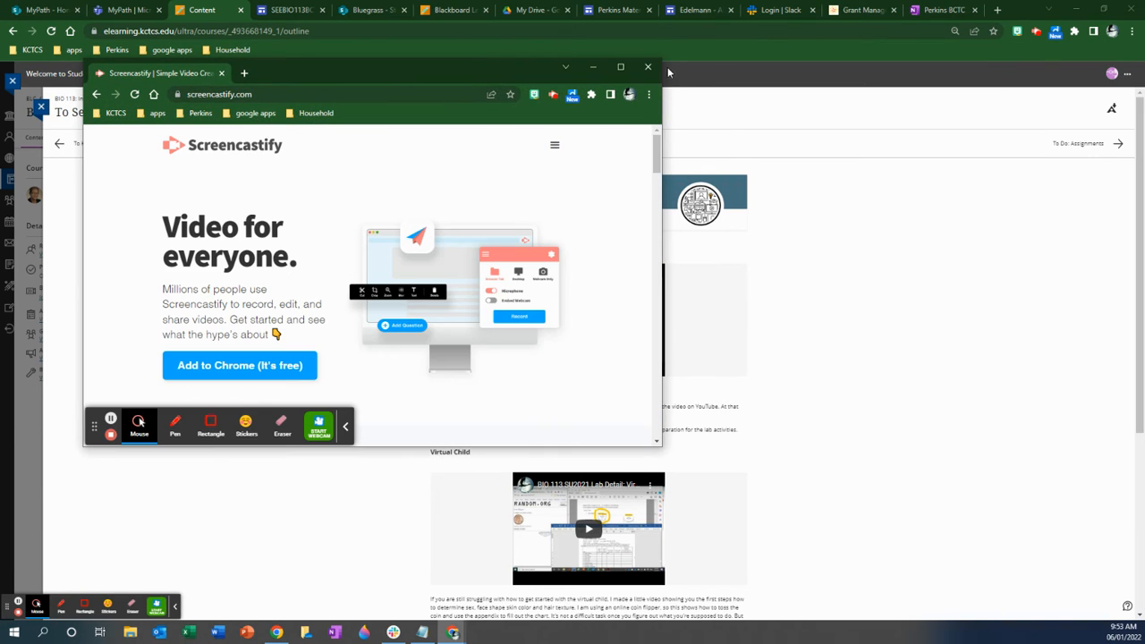
Maximize the Screencastify home page window to fill the screen.
left_click(620, 67)
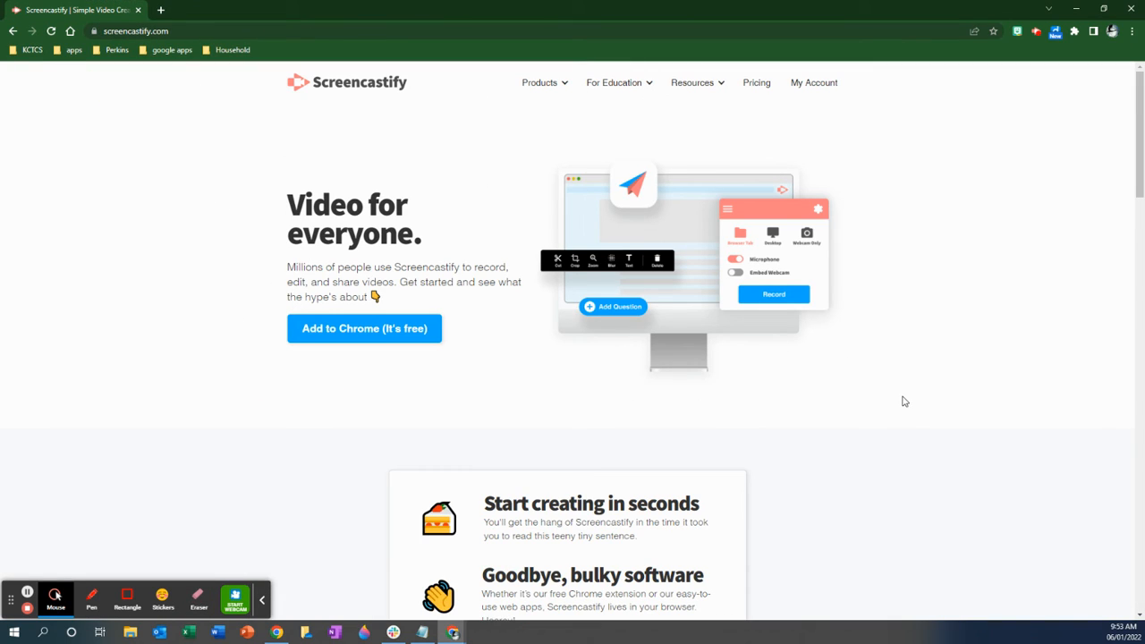
mouse_move(907, 405)
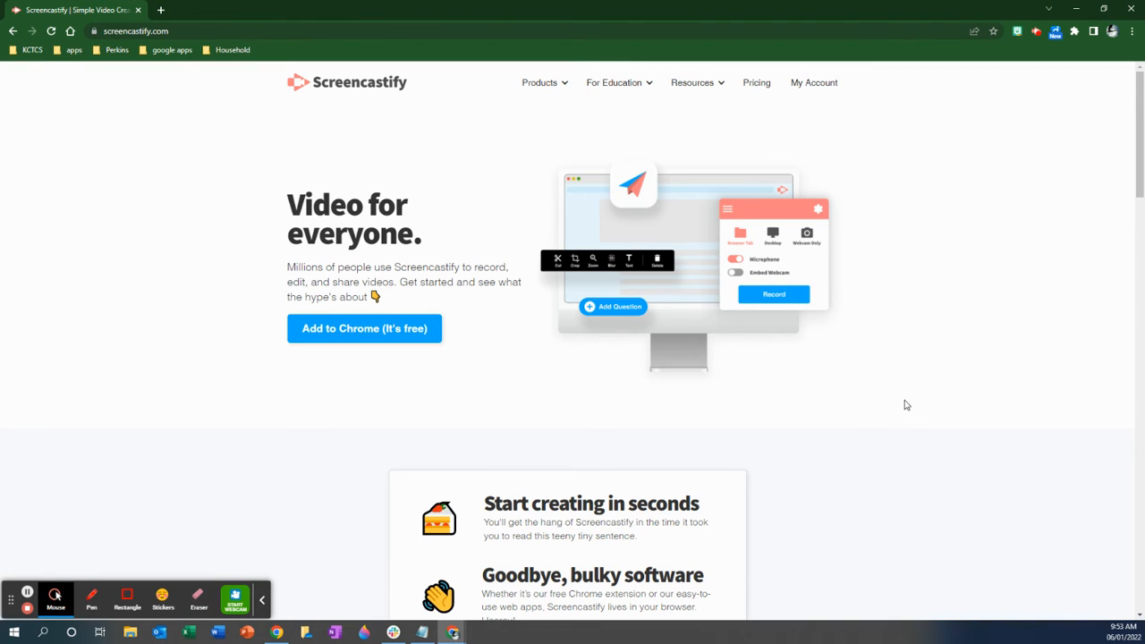
mouse_move(967, 322)
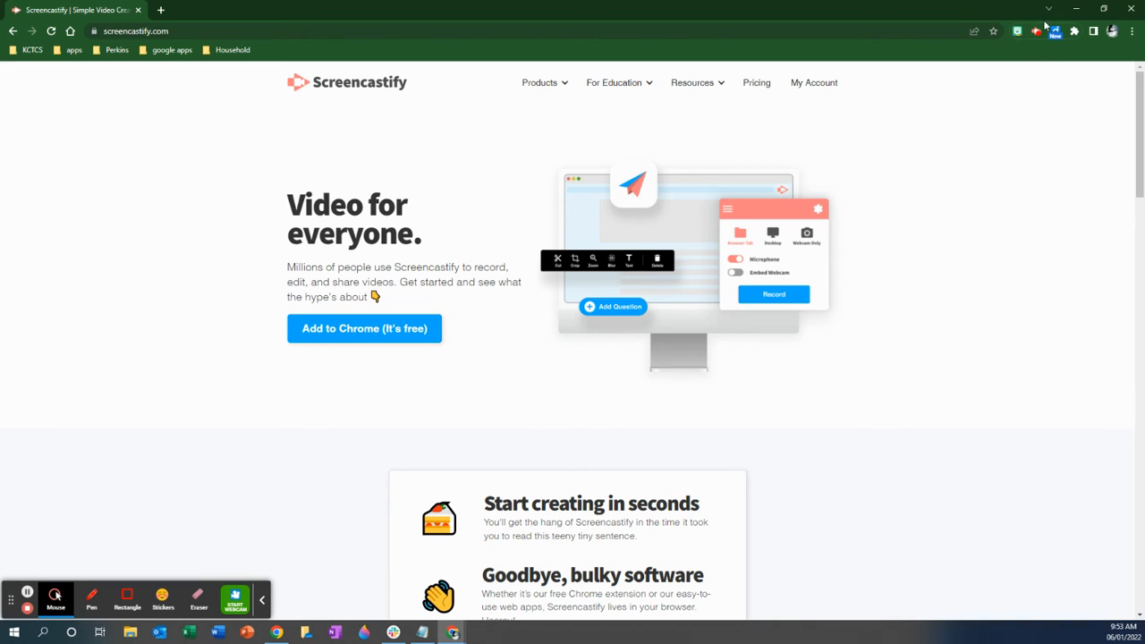
mouse_move(1043, 26)
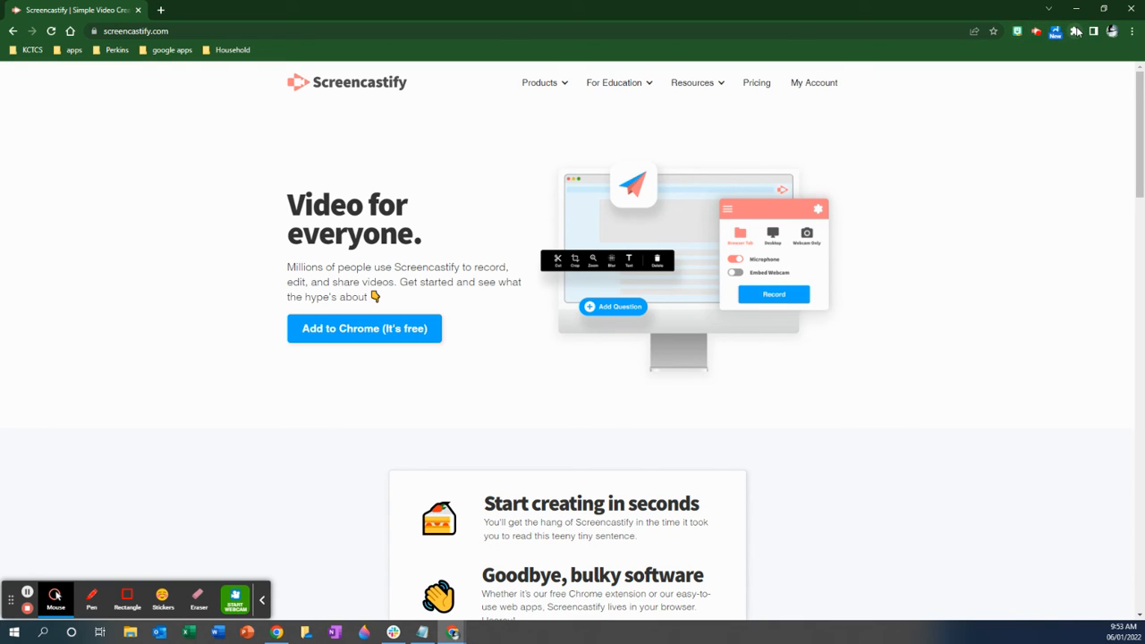
left_click(1073, 31)
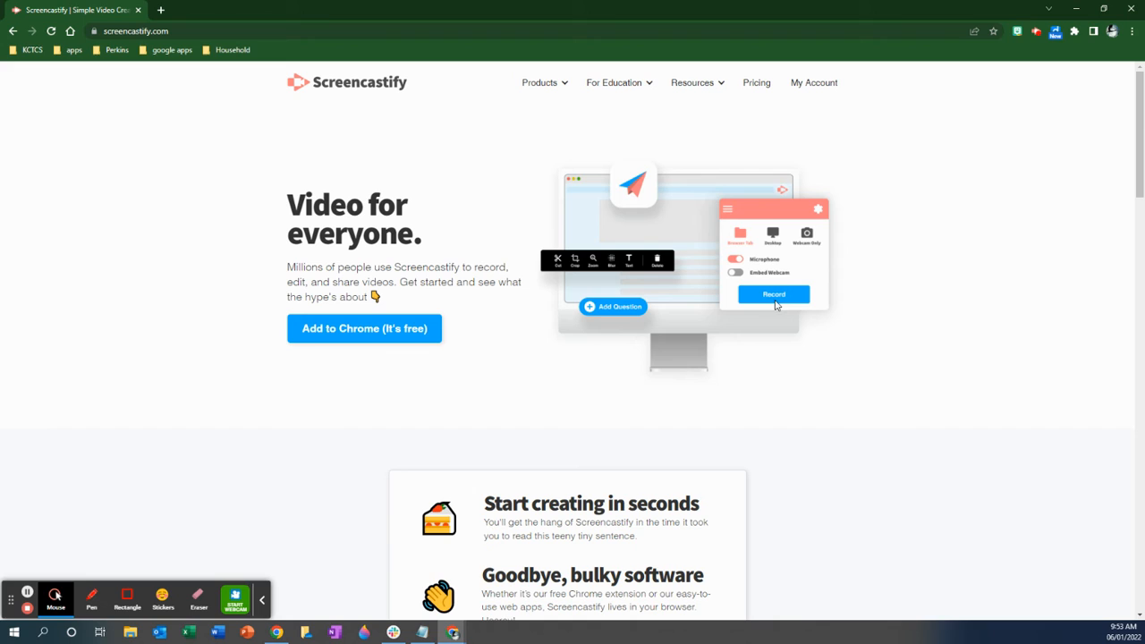
mouse_move(877, 383)
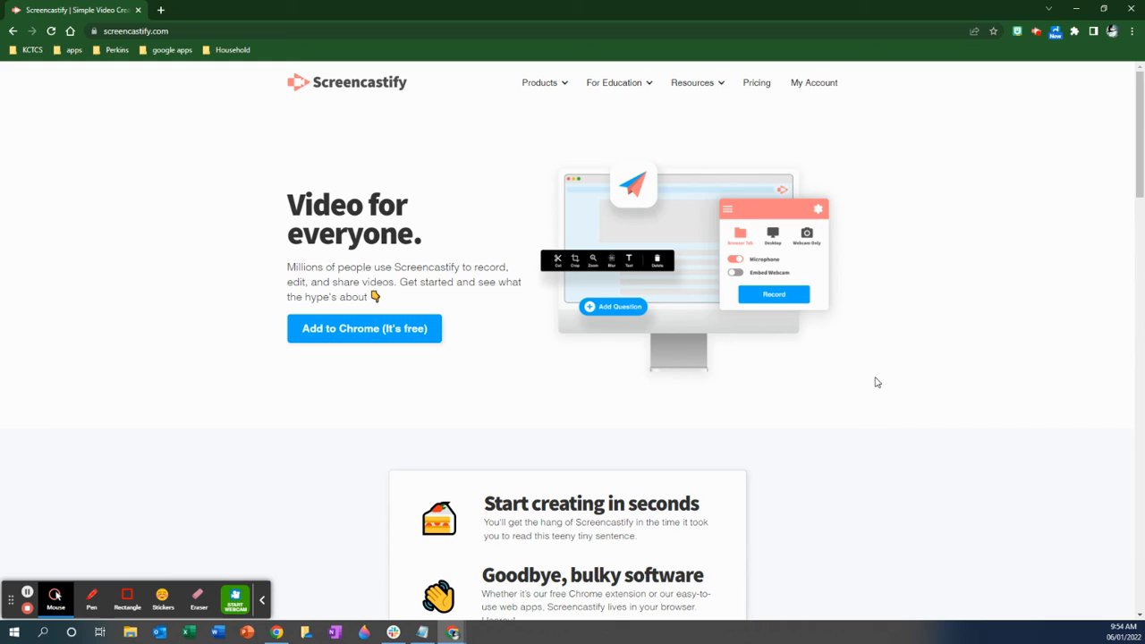
mouse_move(984, 221)
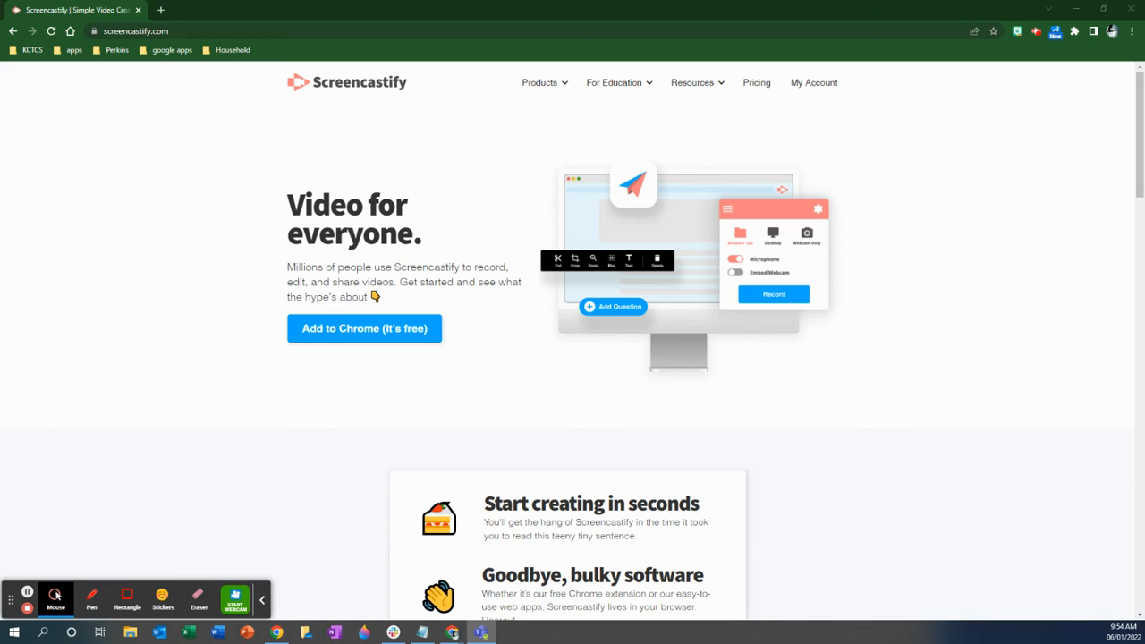
mouse_move(969, 22)
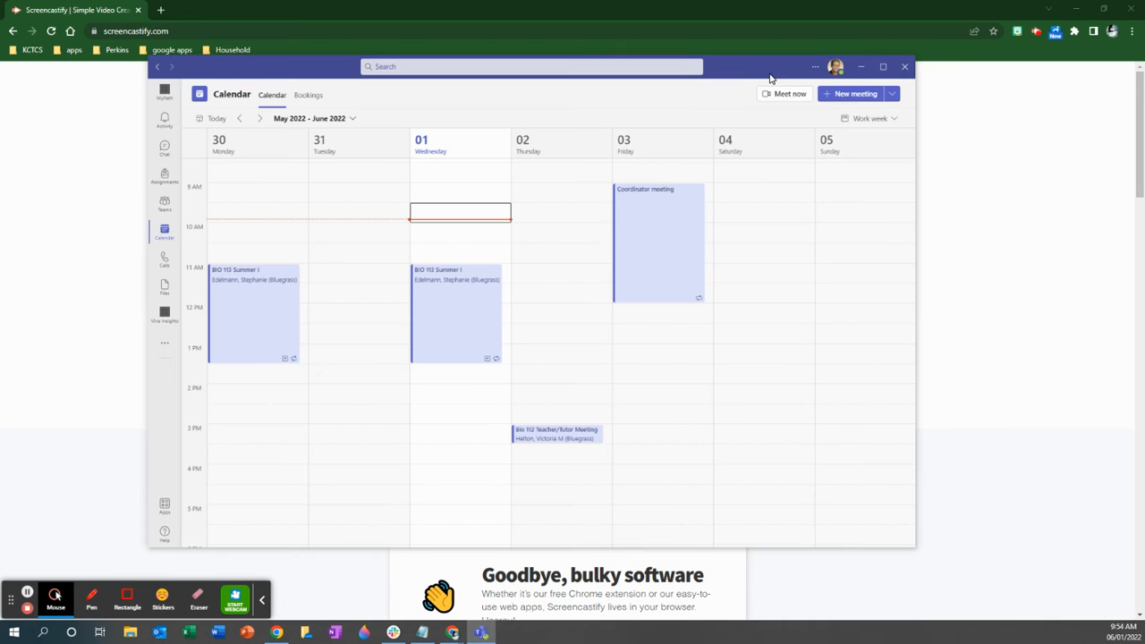
Start a Meet now meeting from the Teams calendar to reach pre-join settings.
scroll("down", 3)
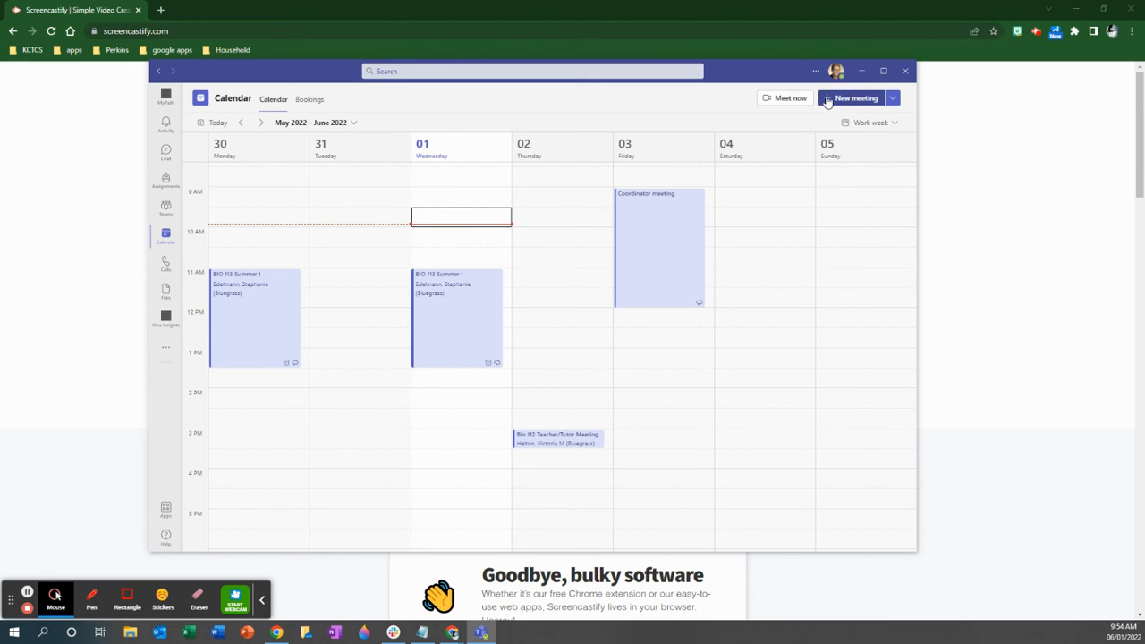
left_click(784, 99)
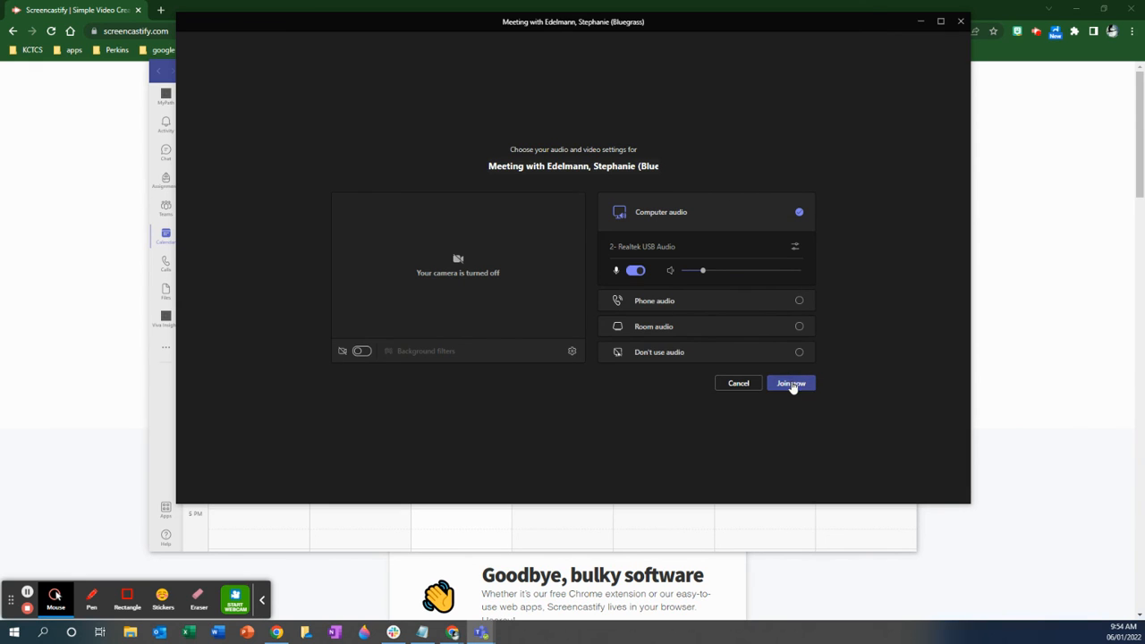
Join the Teams meeting with computer audio and dismiss the invite-people prompt.
left_click(790, 383)
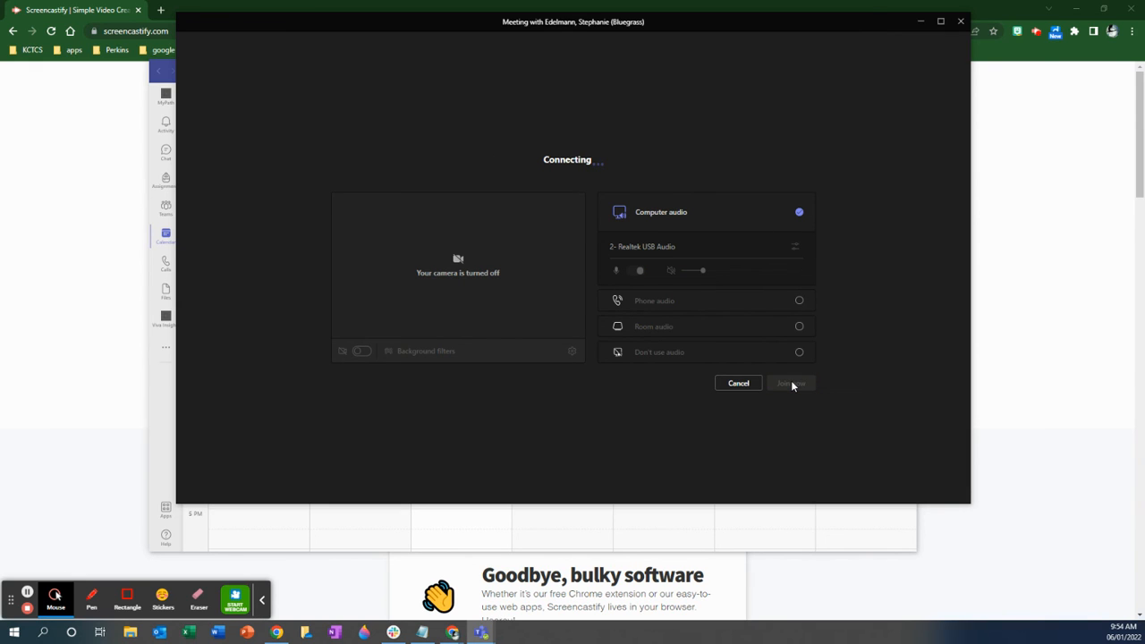
left_click(791, 383)
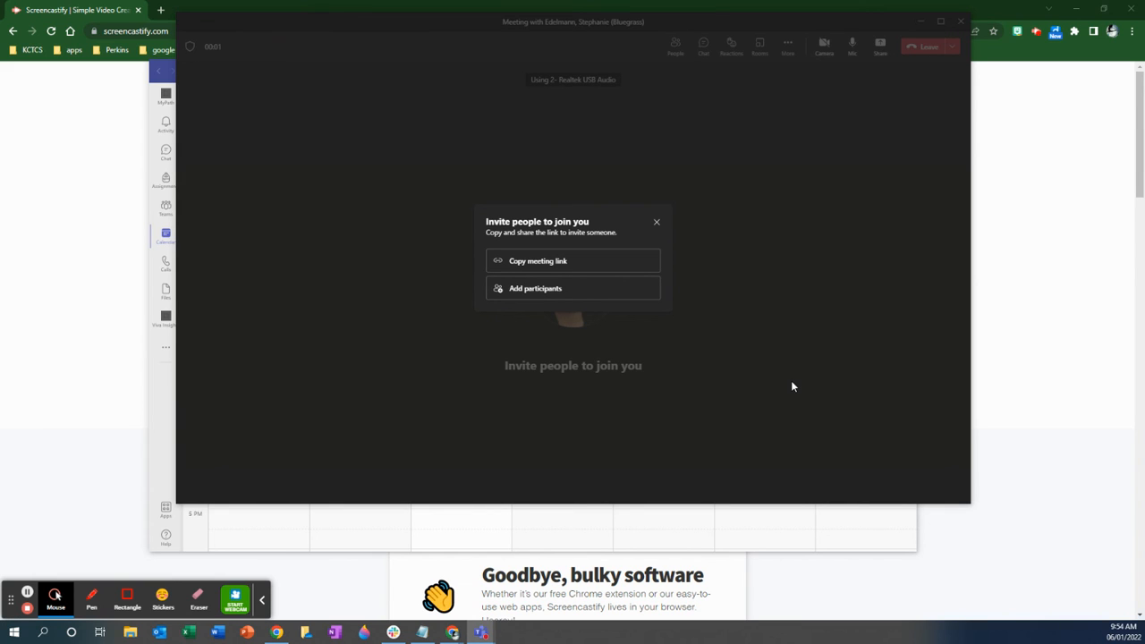
left_click(656, 222)
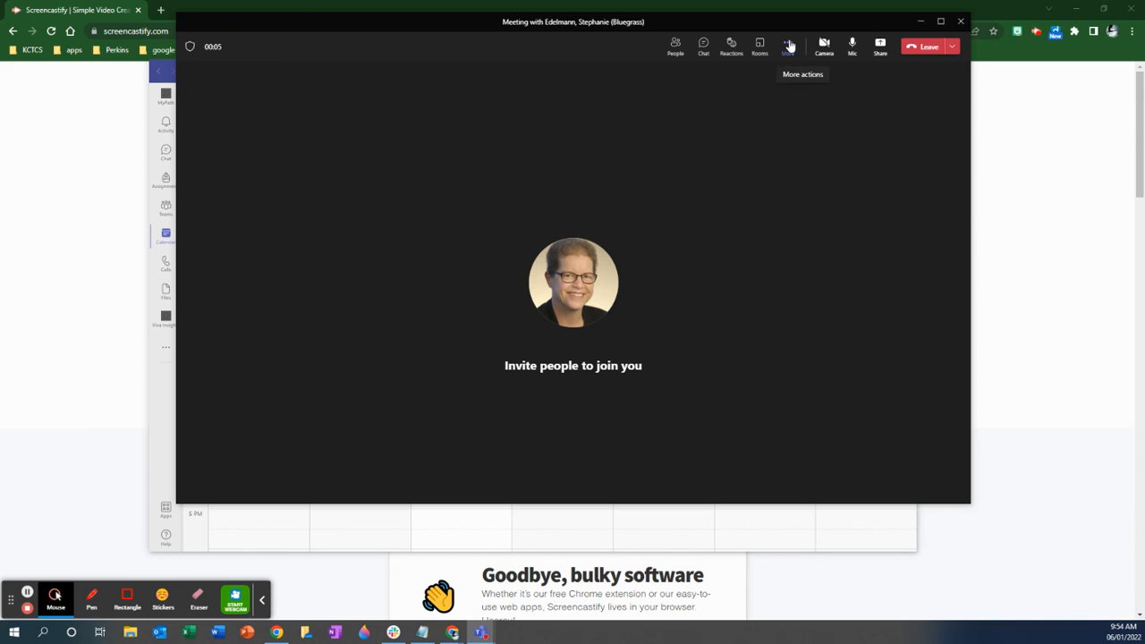
Look over the meeting's More actions and Share options, then minimize the meeting window.
left_click(787, 43)
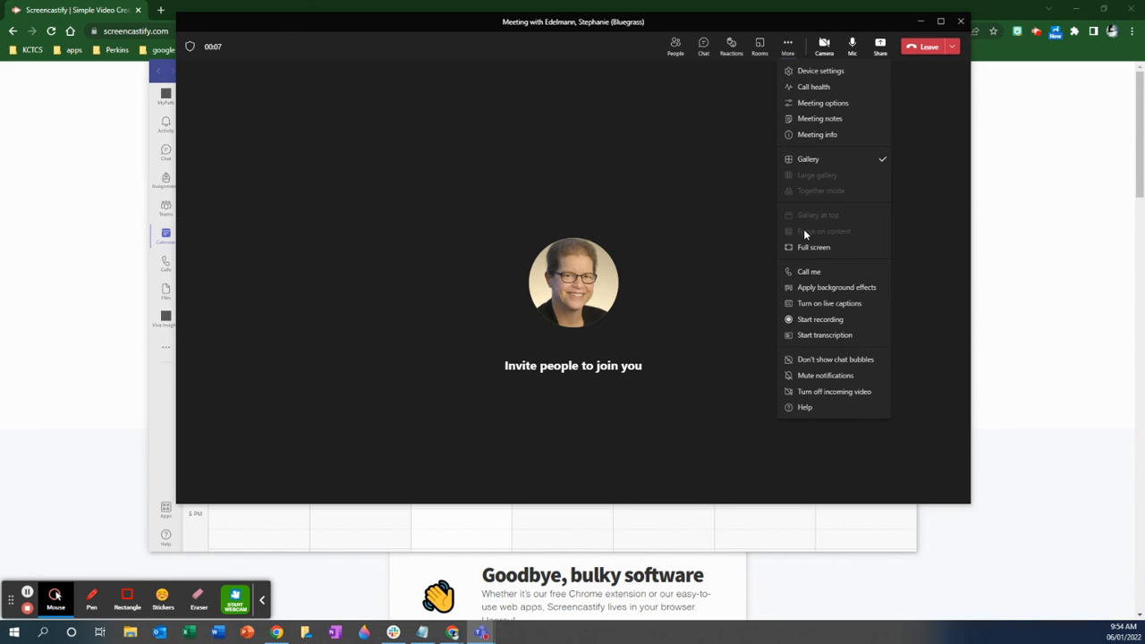
mouse_move(821, 320)
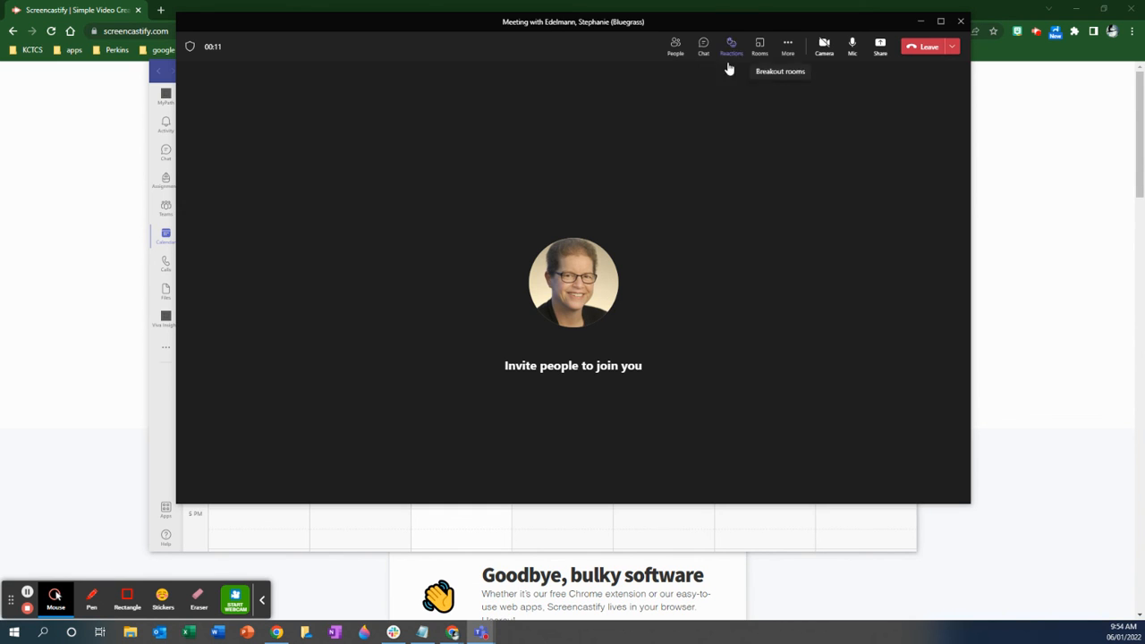
left_click(880, 43)
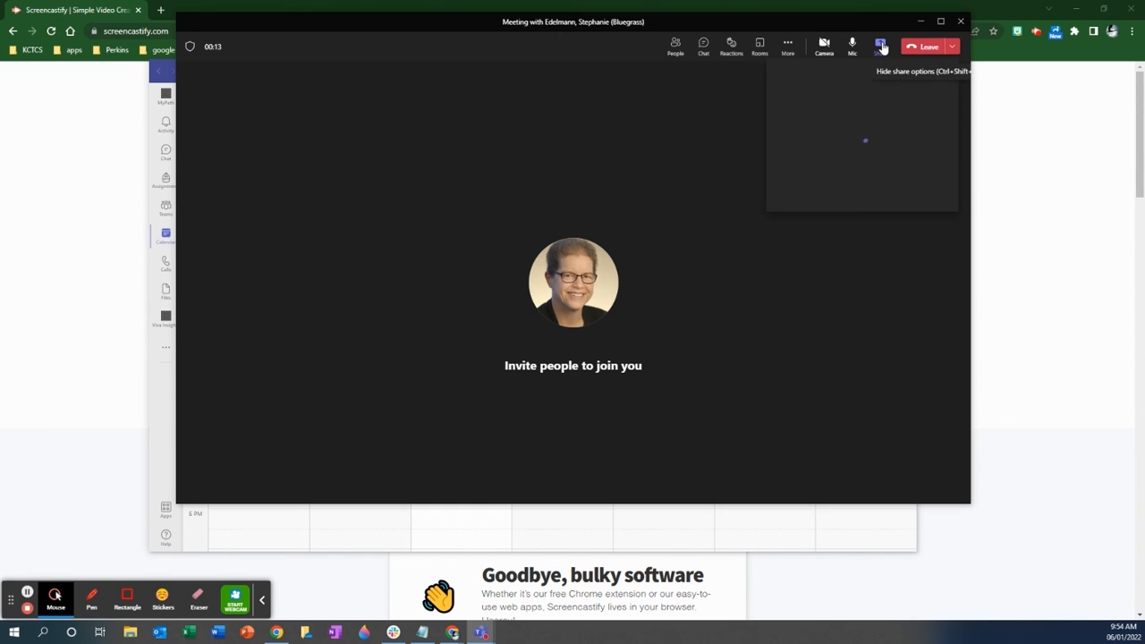
left_click(881, 43)
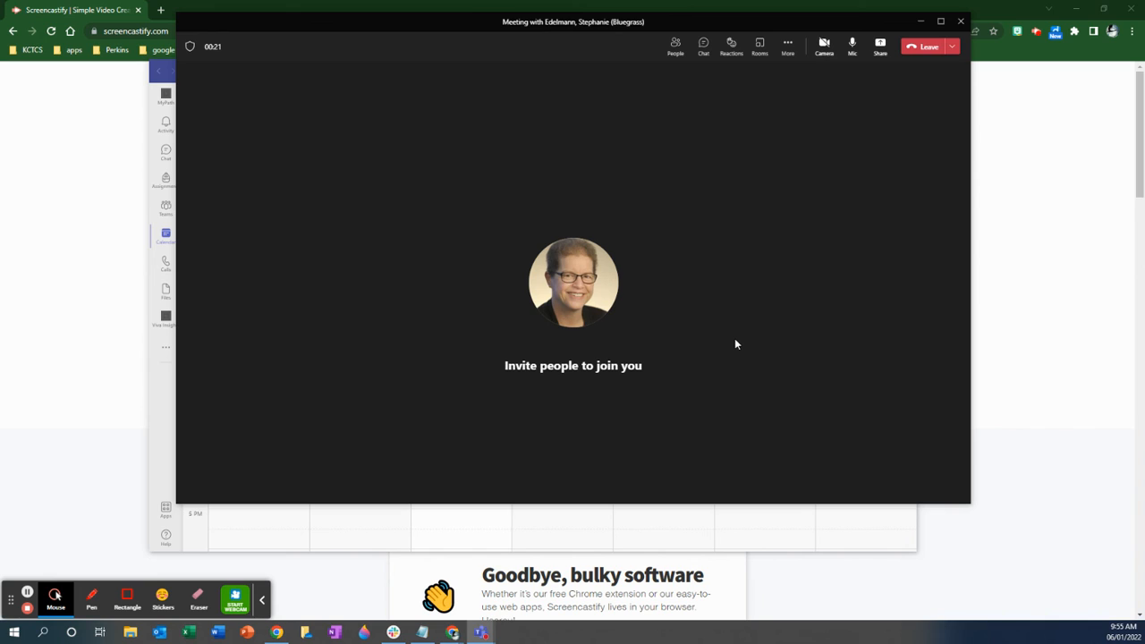
mouse_move(839, 199)
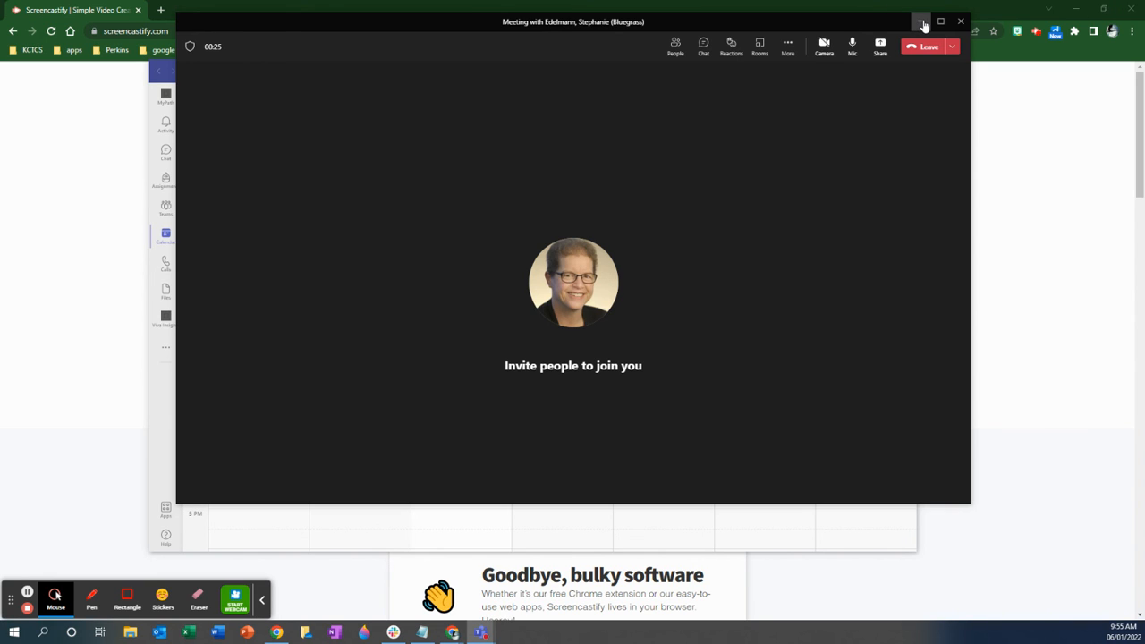
left_click(921, 22)
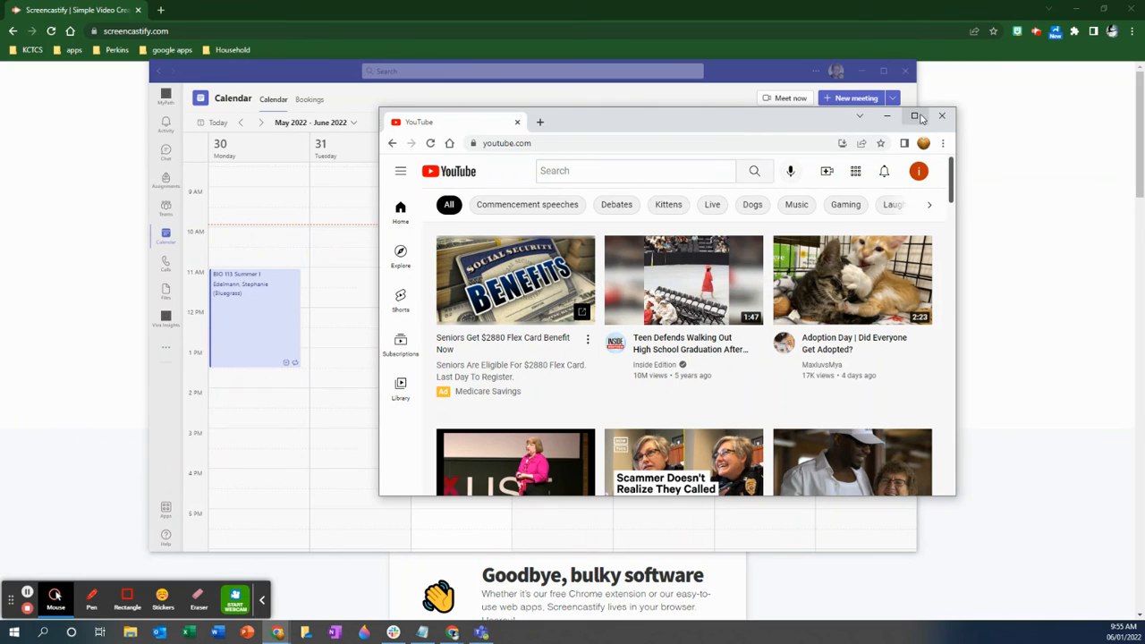
Maximize the YouTube window and show your uploaded kitten videos in Channel content.
left_click(916, 116)
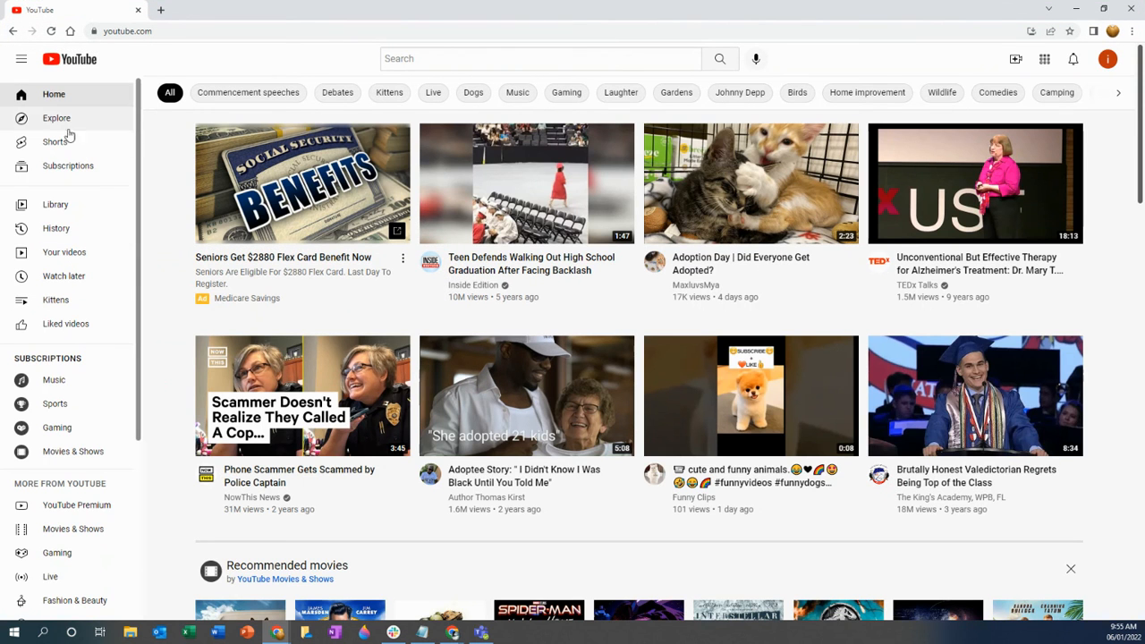
mouse_move(64, 252)
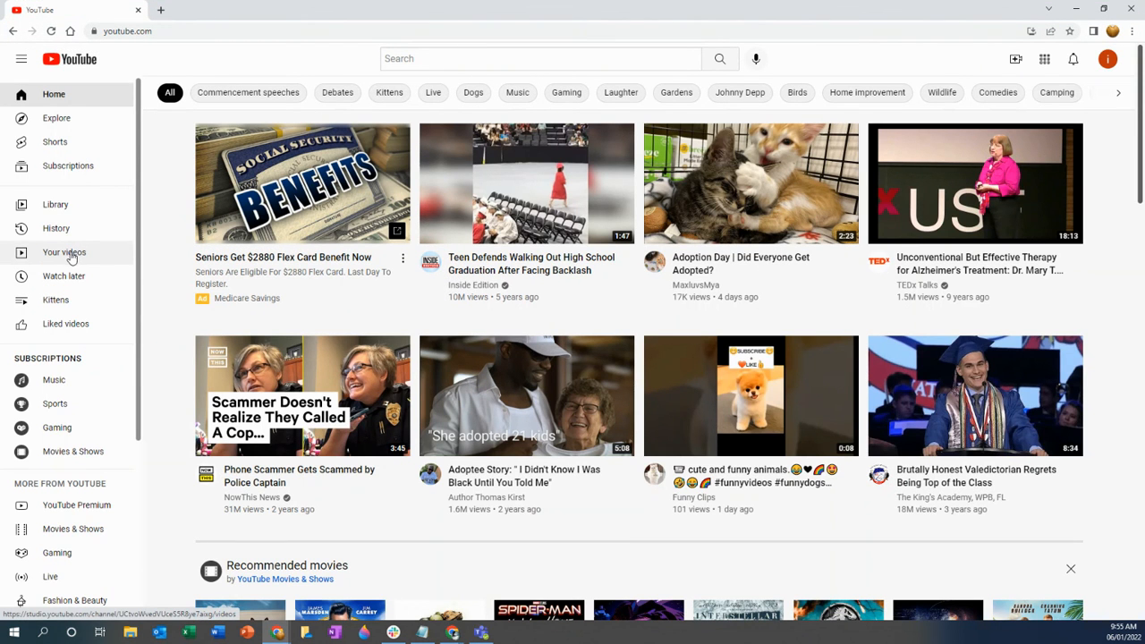
left_click(64, 253)
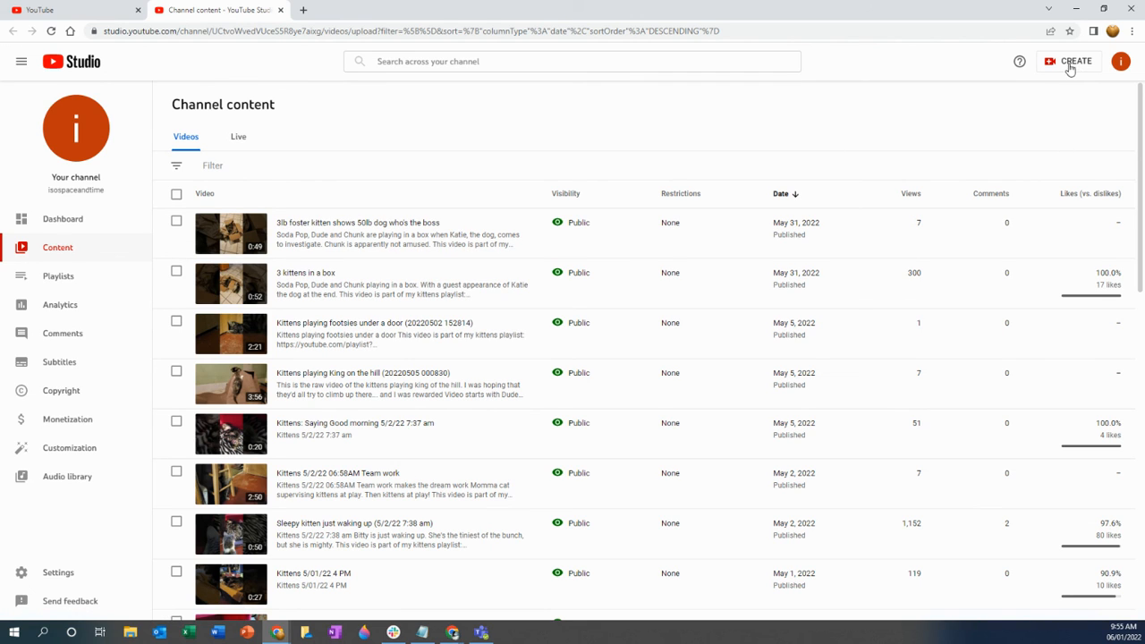
Check YouTube Studio's CREATE options and the newest video's visibility, keep it Public, and return to Blackboard.
left_click(1077, 61)
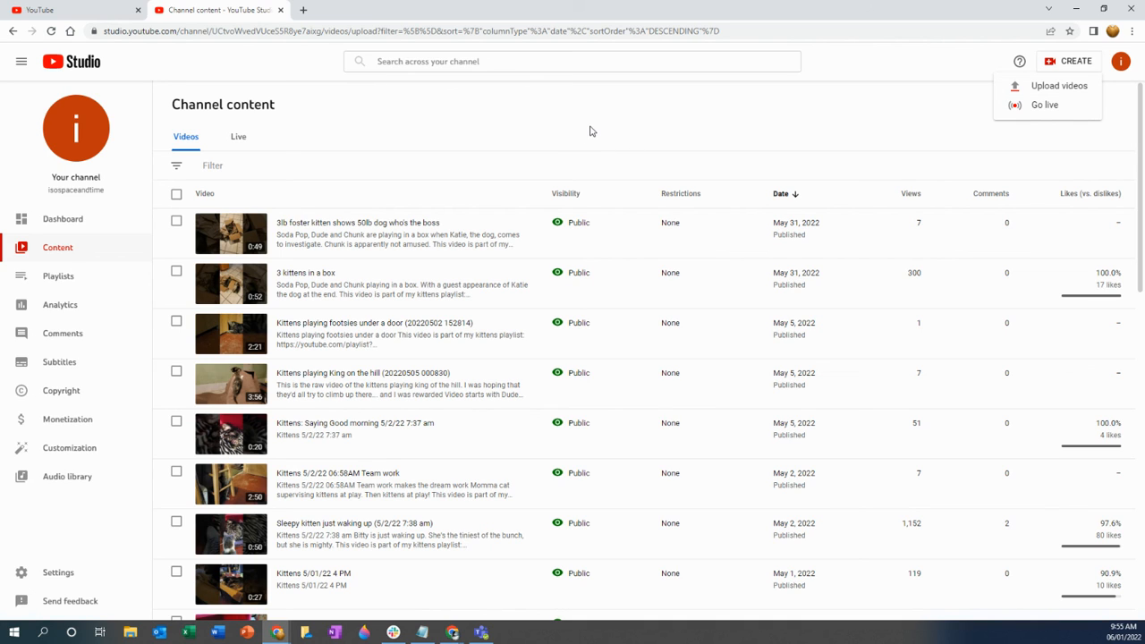
mouse_move(602, 190)
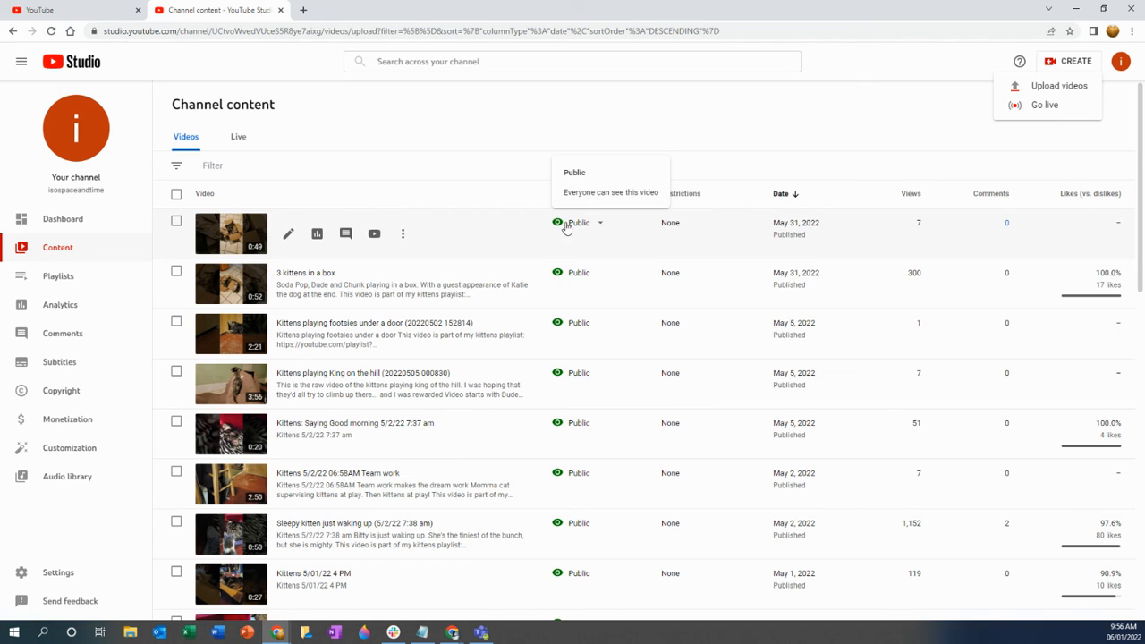
left_click(580, 222)
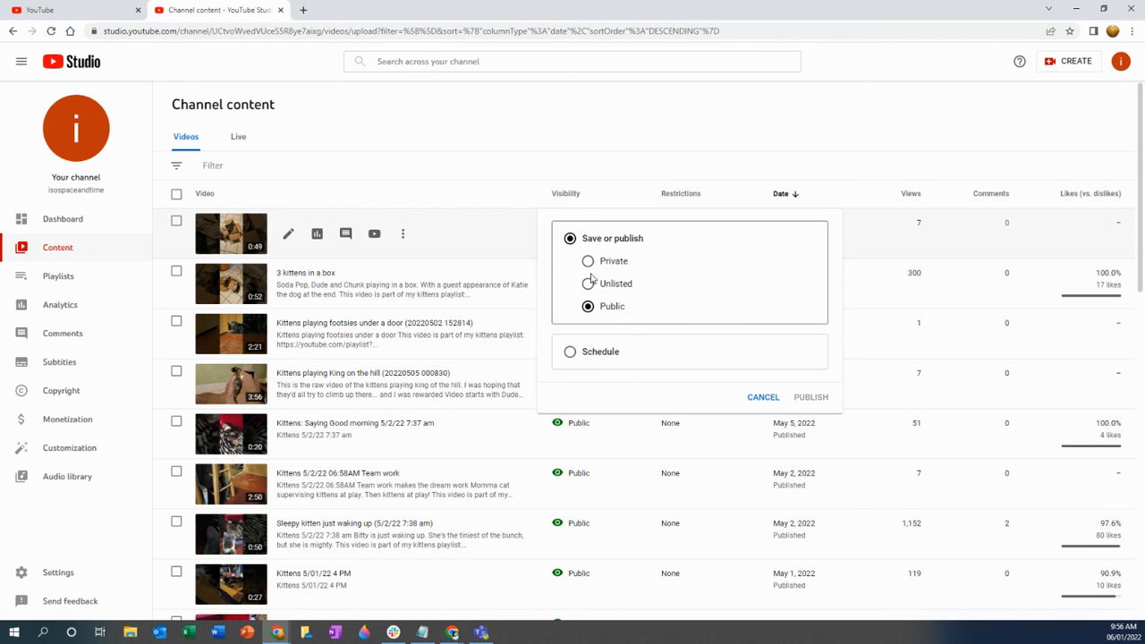
mouse_move(765, 401)
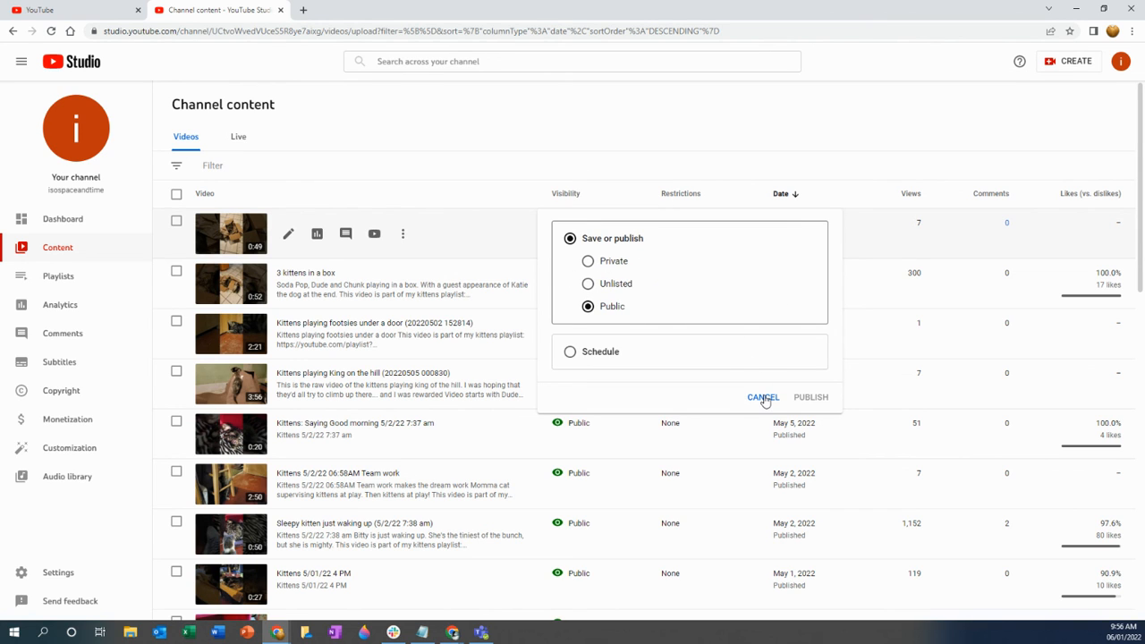
left_click(762, 396)
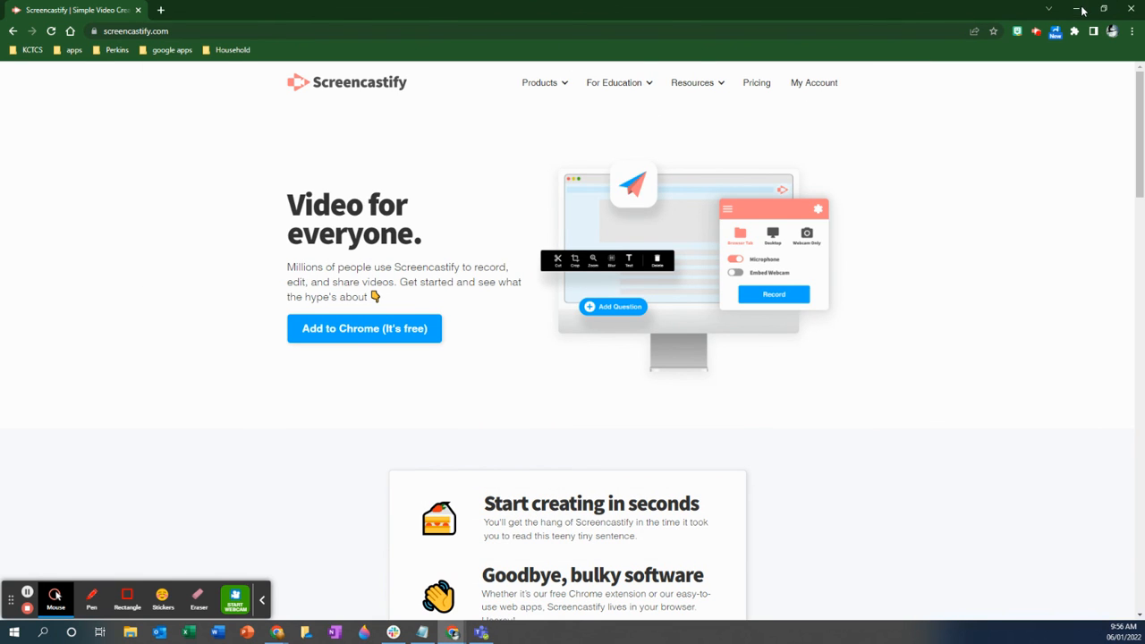
left_click(201, 10)
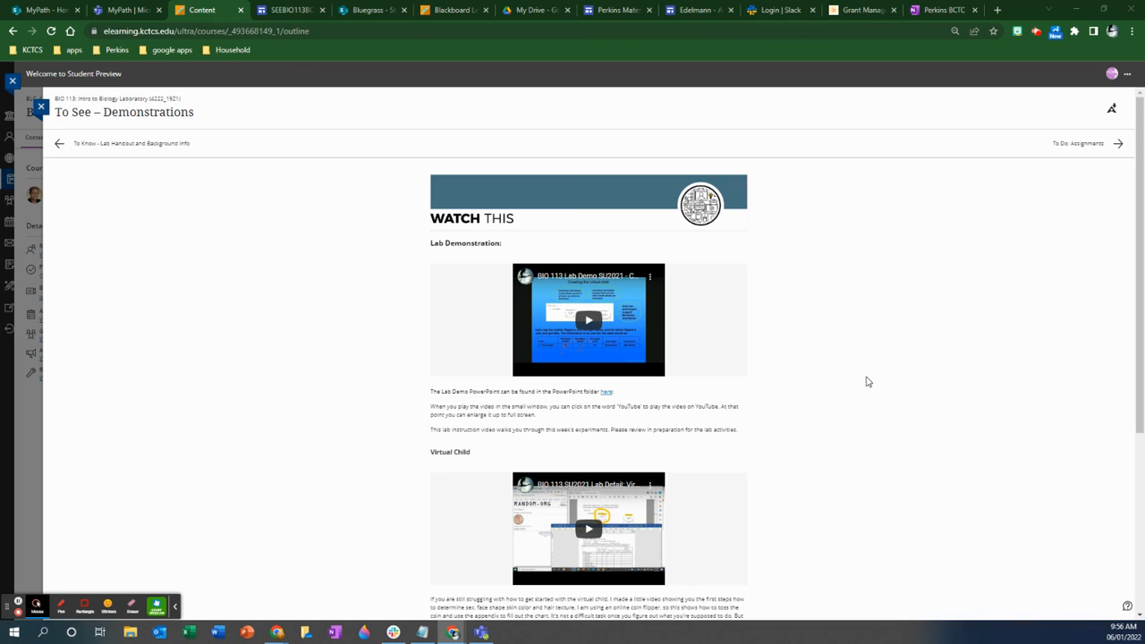
mouse_move(880, 384)
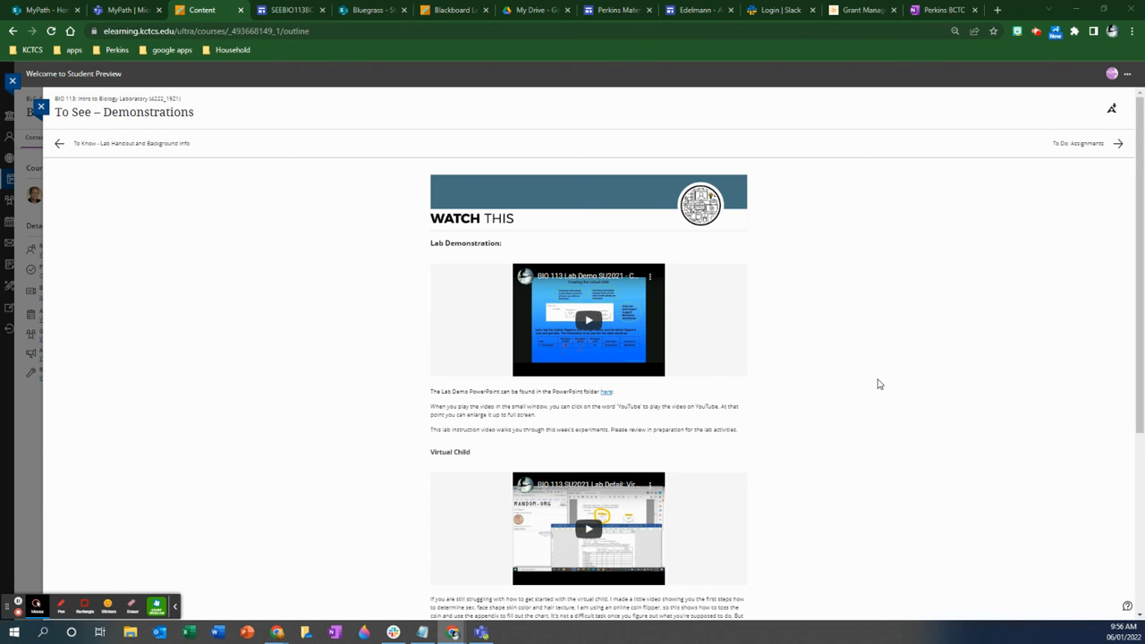